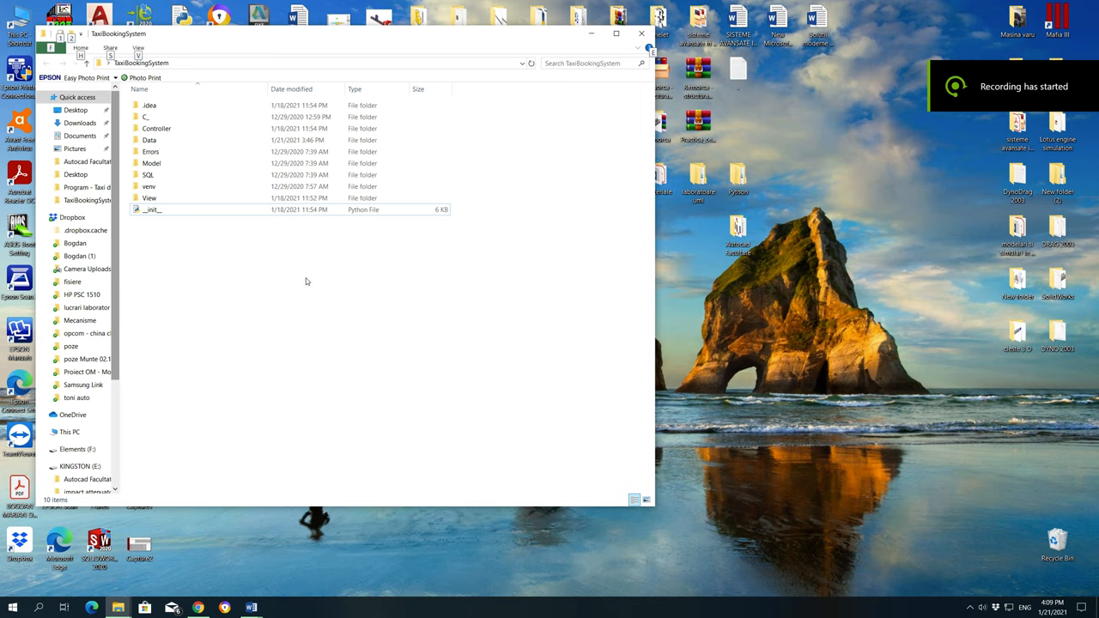
pyautogui.moveTo(178, 222)
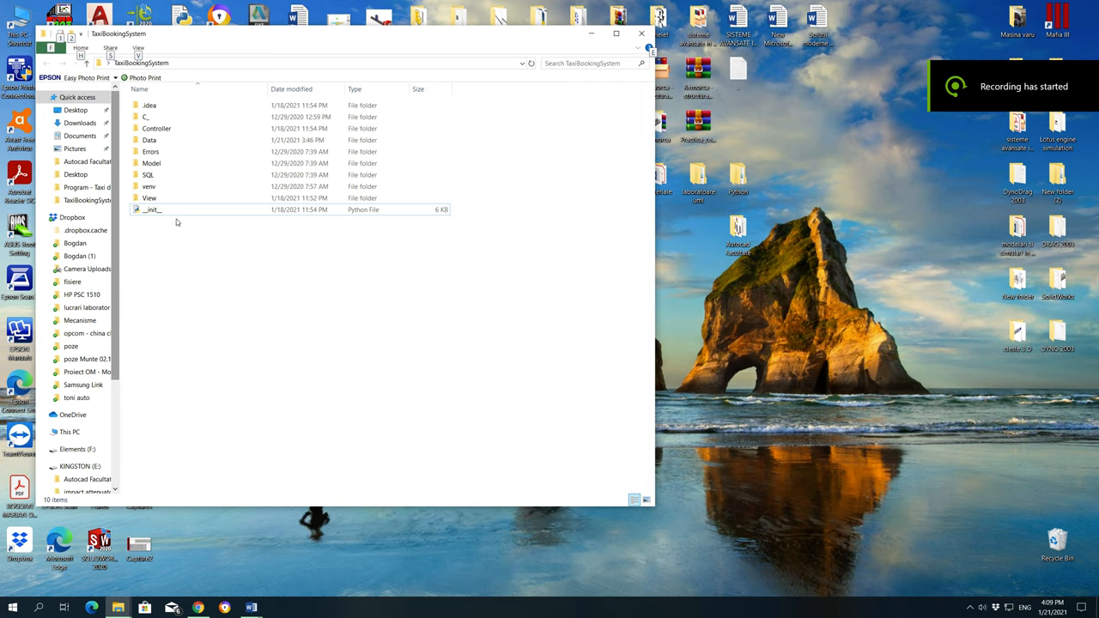
pyautogui.moveTo(151, 210)
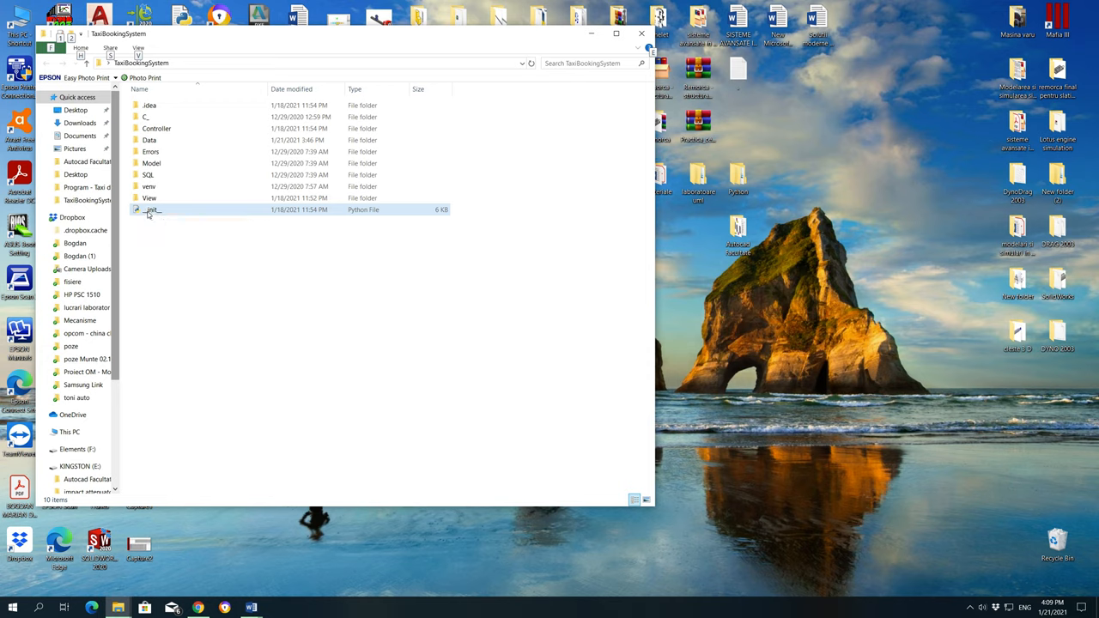
# Launch and quit the taxi app, then run __init__.py as a module from IDLE.
pyautogui.doubleClick(153, 209)
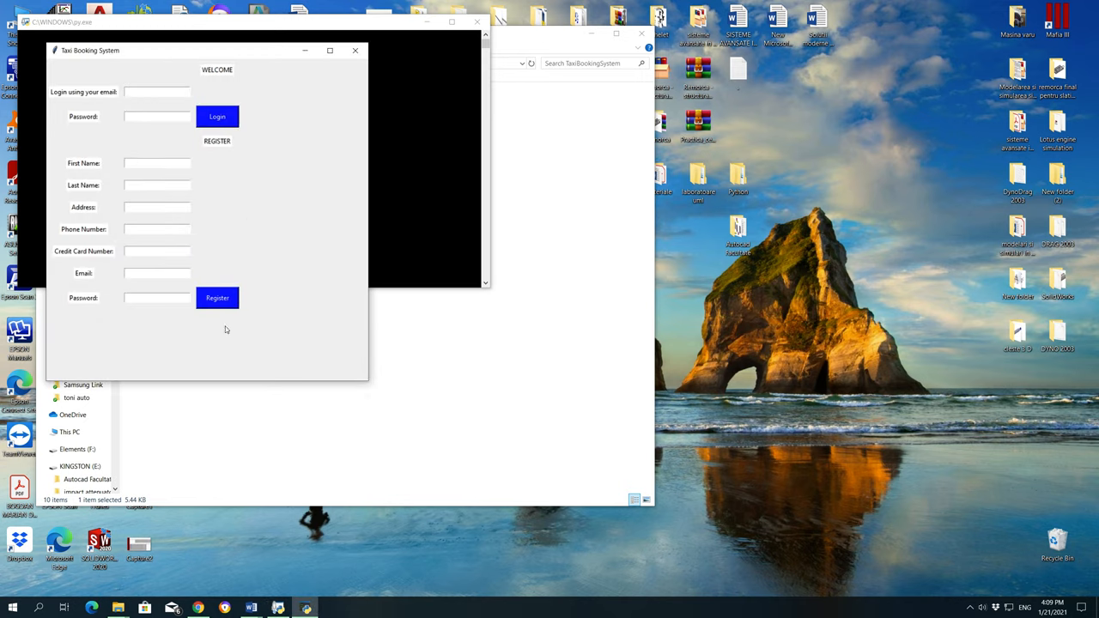
pyautogui.moveTo(350, 58)
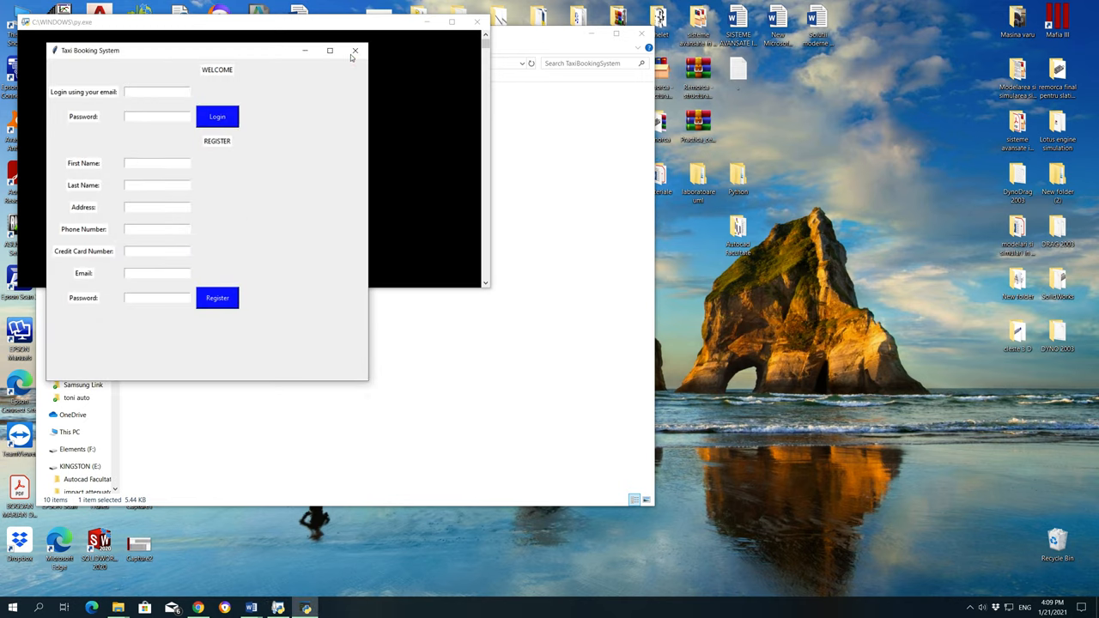
pyautogui.click(354, 50)
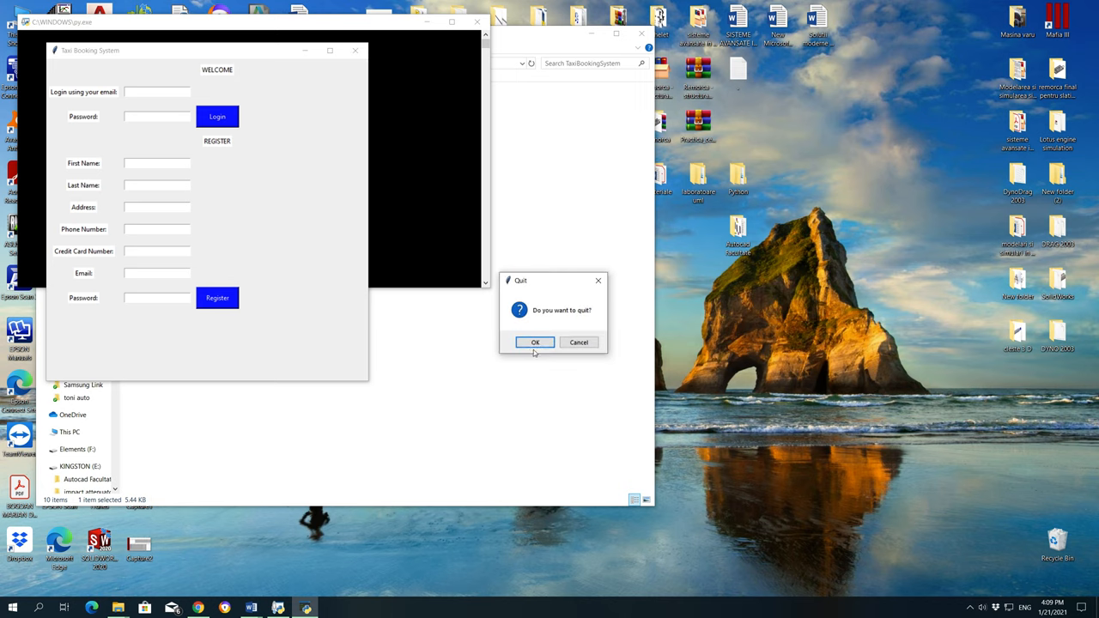
pyautogui.click(534, 342)
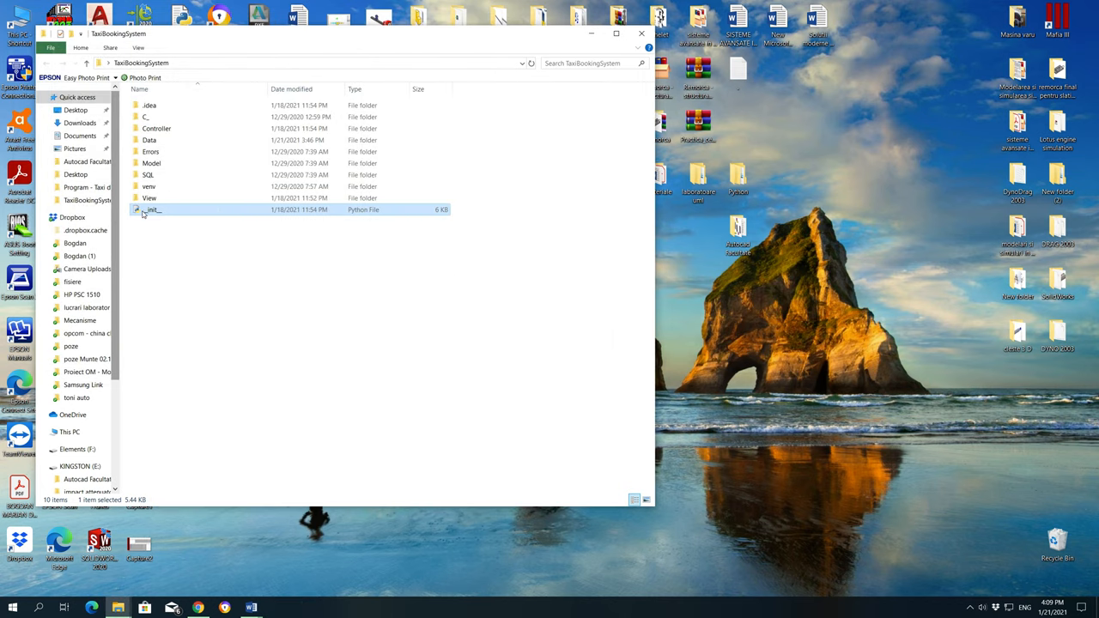
pyautogui.rightClick(153, 209)
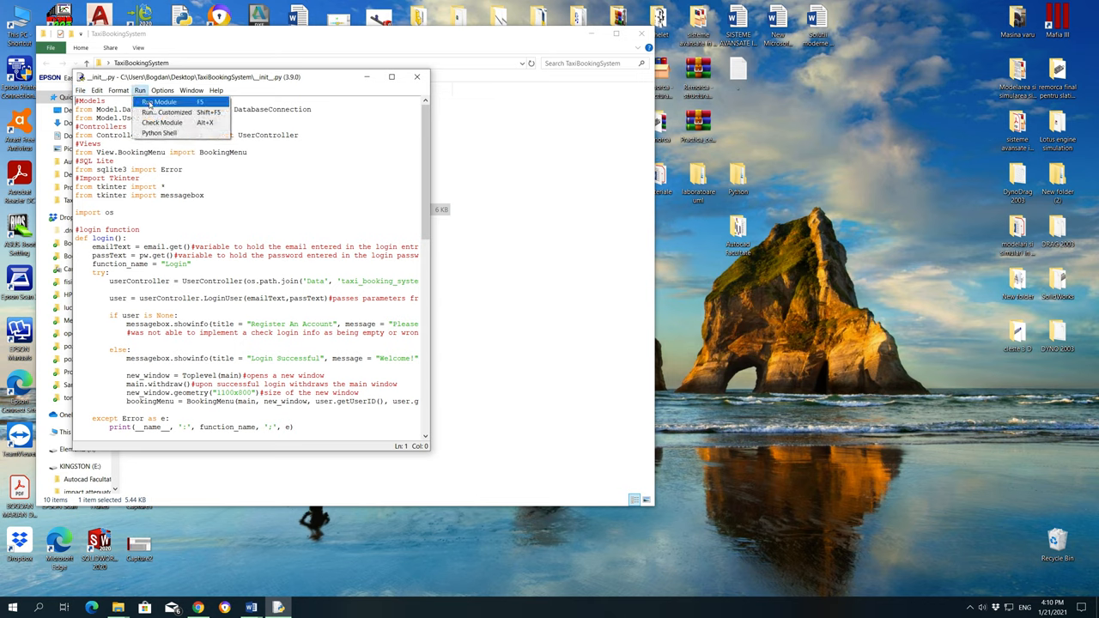
pyautogui.click(161, 102)
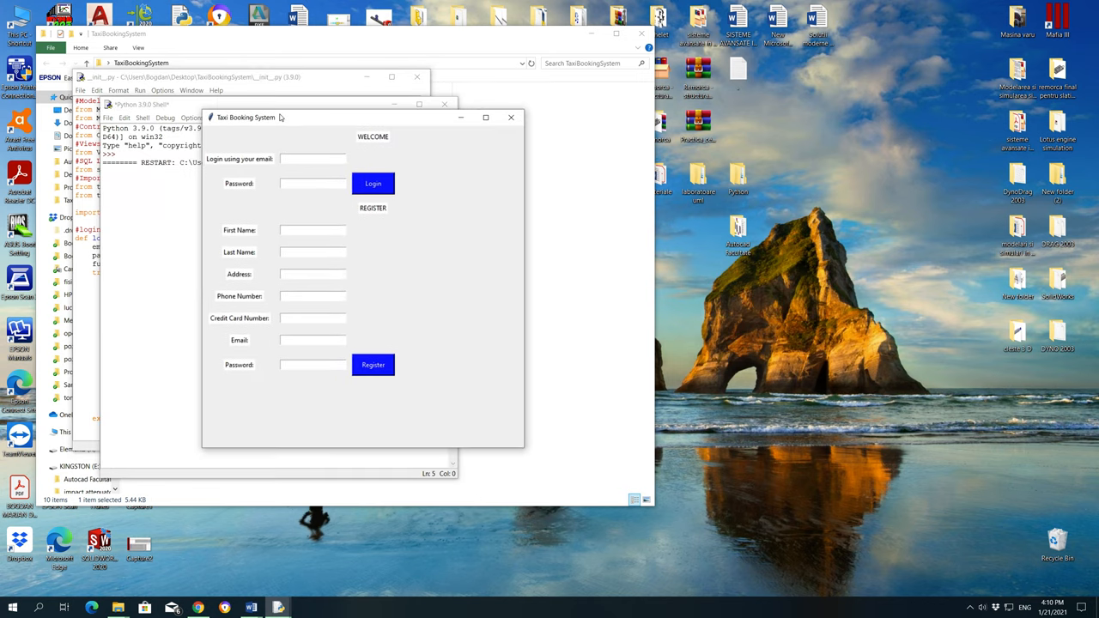
pyautogui.moveTo(300, 174)
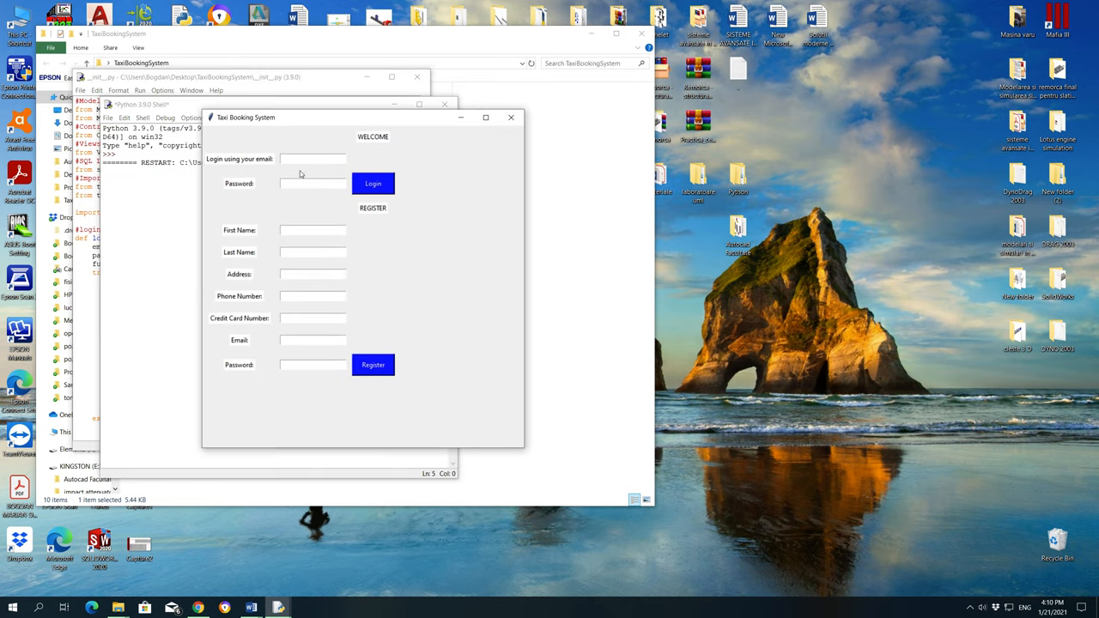
# Enter Test2 as the first and last name on the registration form.
pyautogui.click(313, 229)
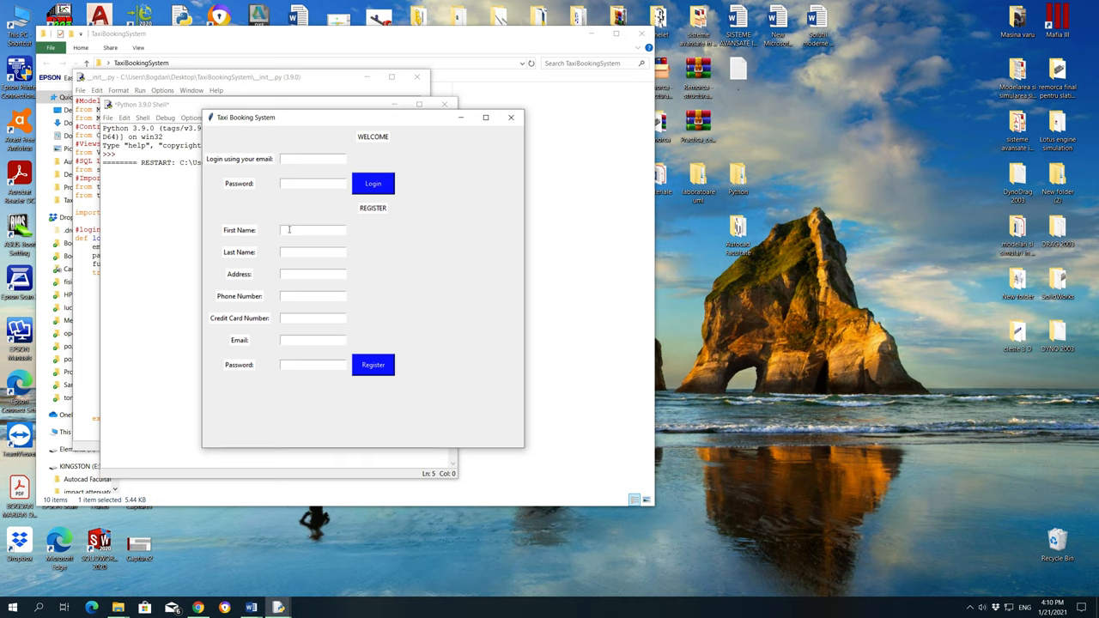
pyautogui.click(313, 229)
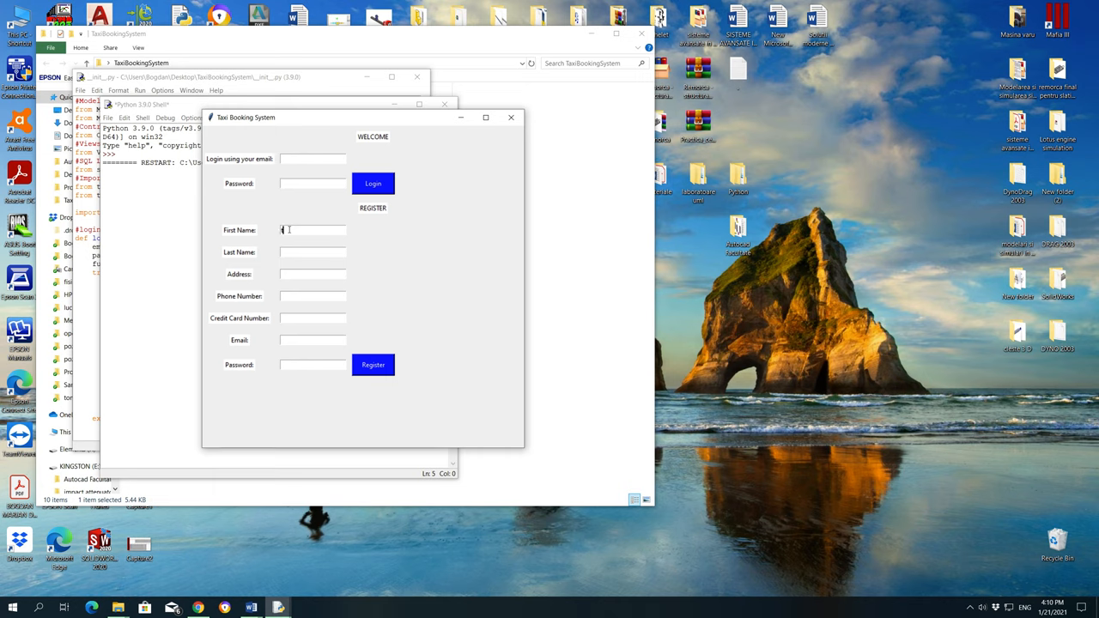
pyautogui.write('T')
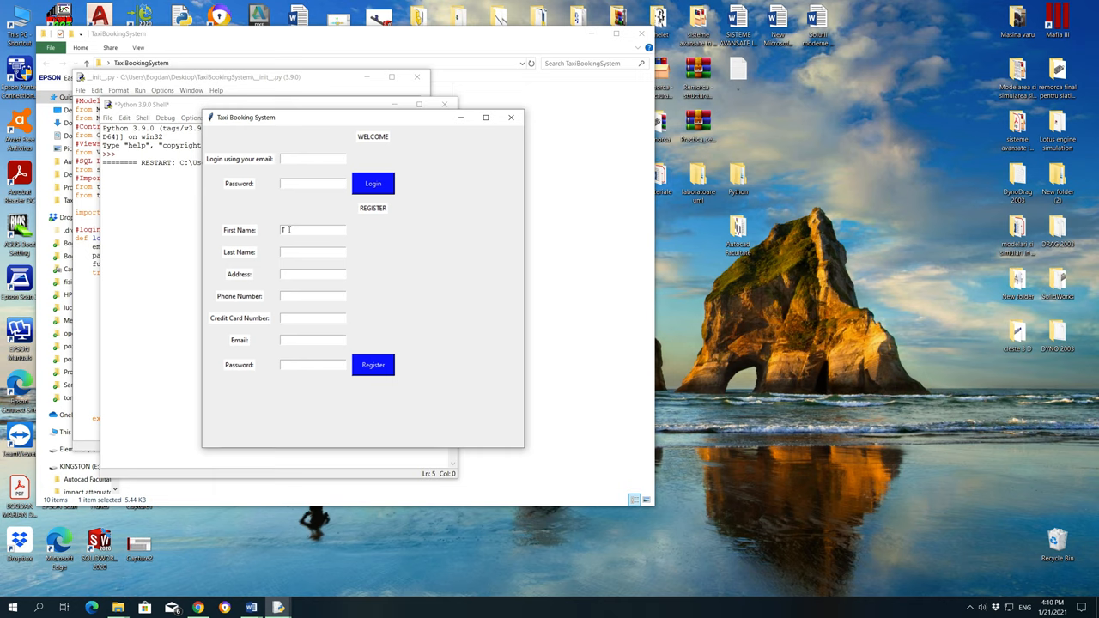
pyautogui.write('est2')
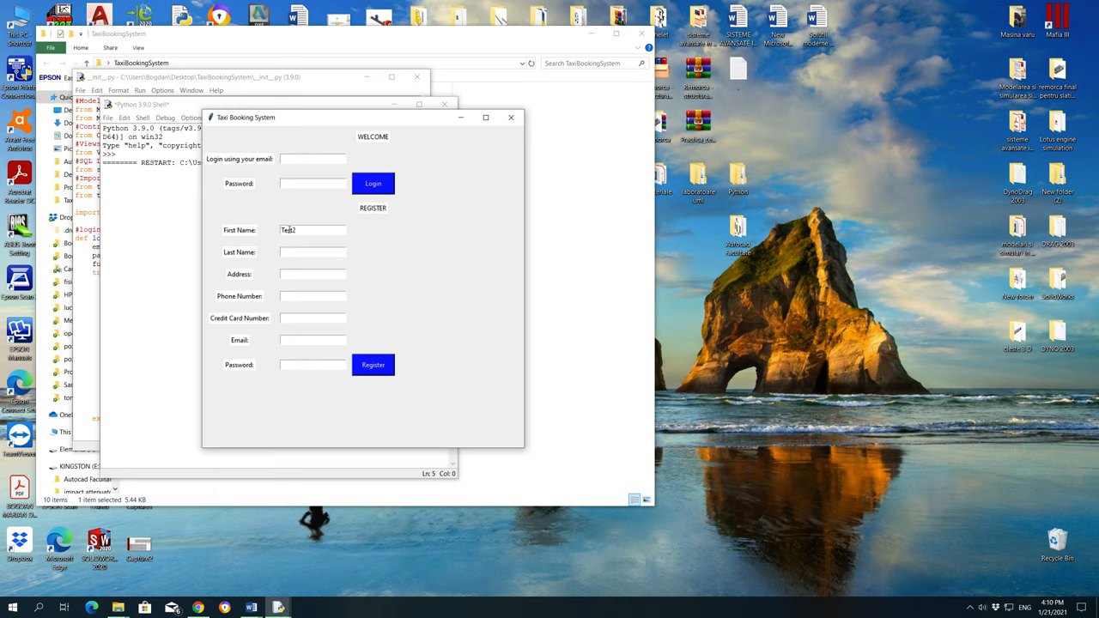
pyautogui.write('Test')
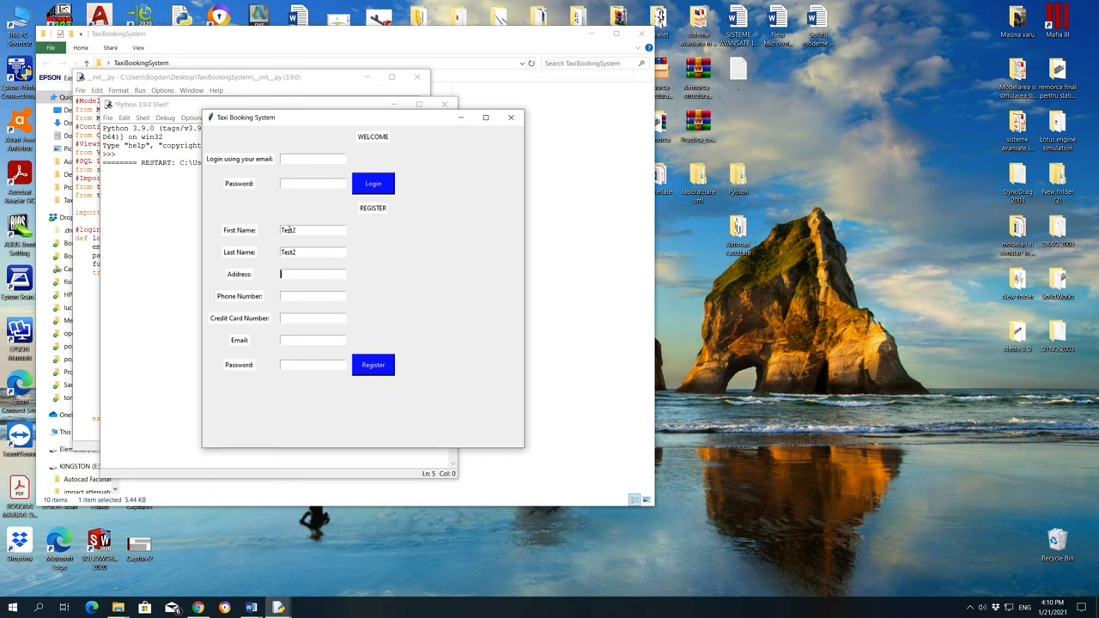
pyautogui.write('201E c')
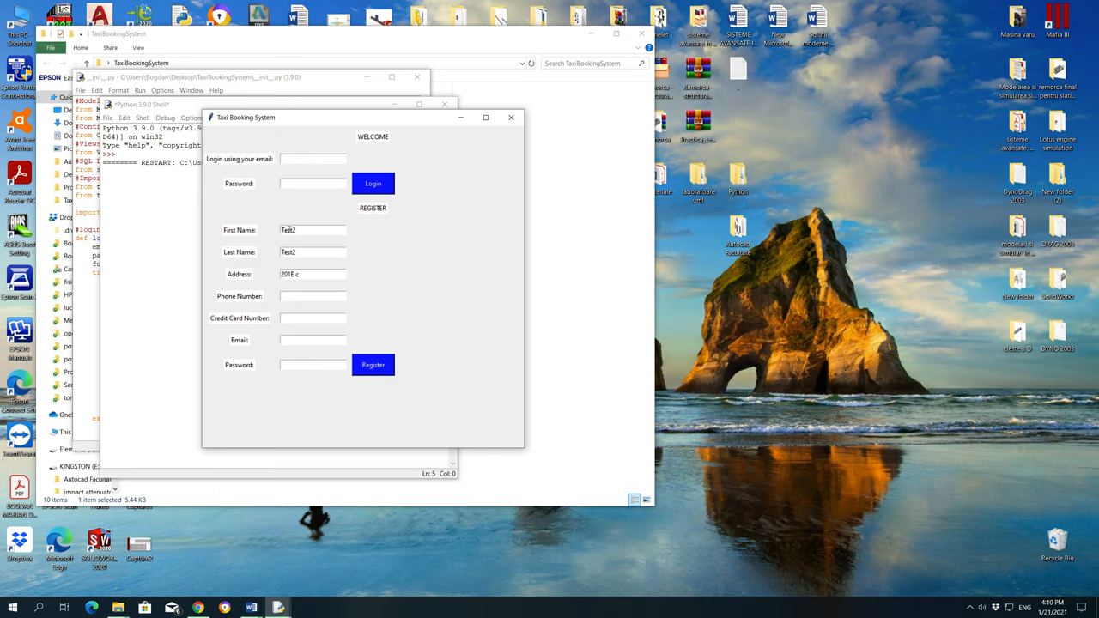
pyautogui.write('Connib')
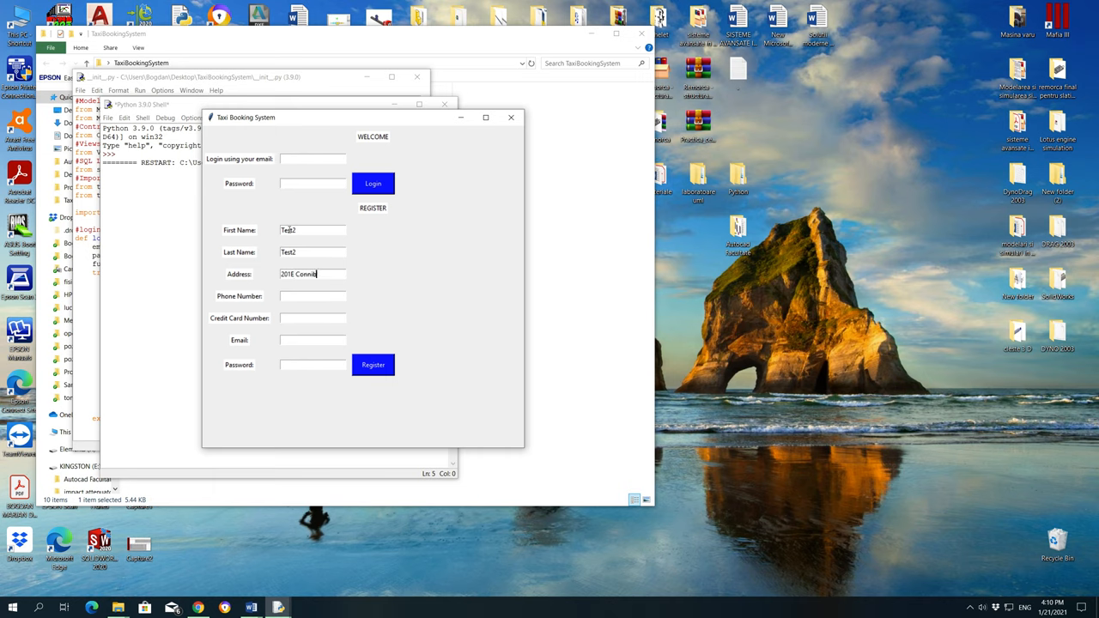
pyautogui.write('burrow')
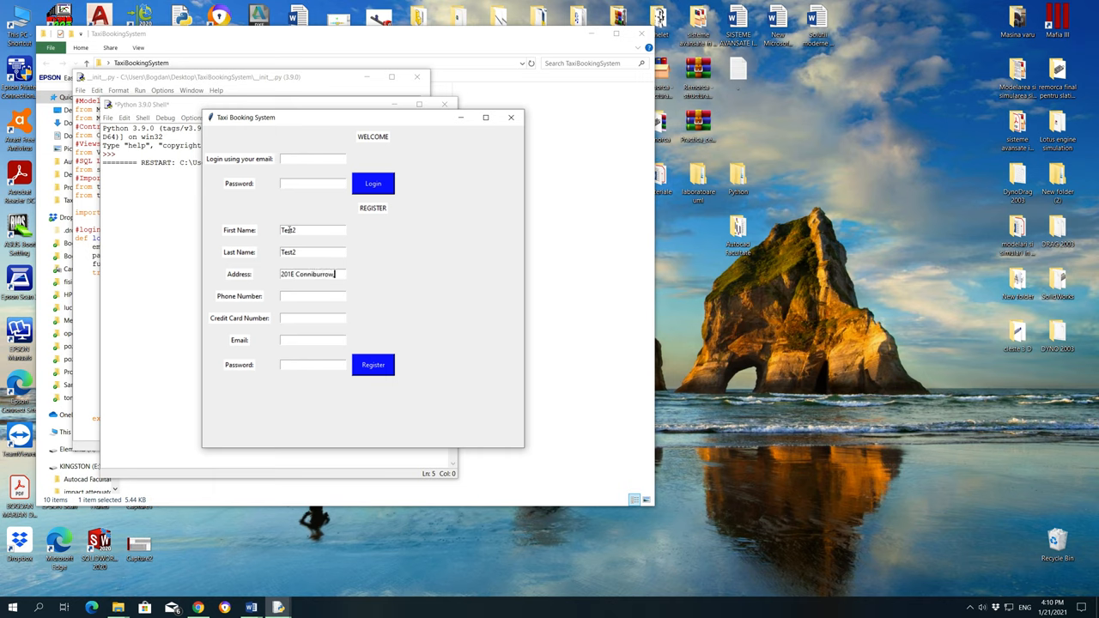
pyautogui.write('Conniburrow, Milton K')
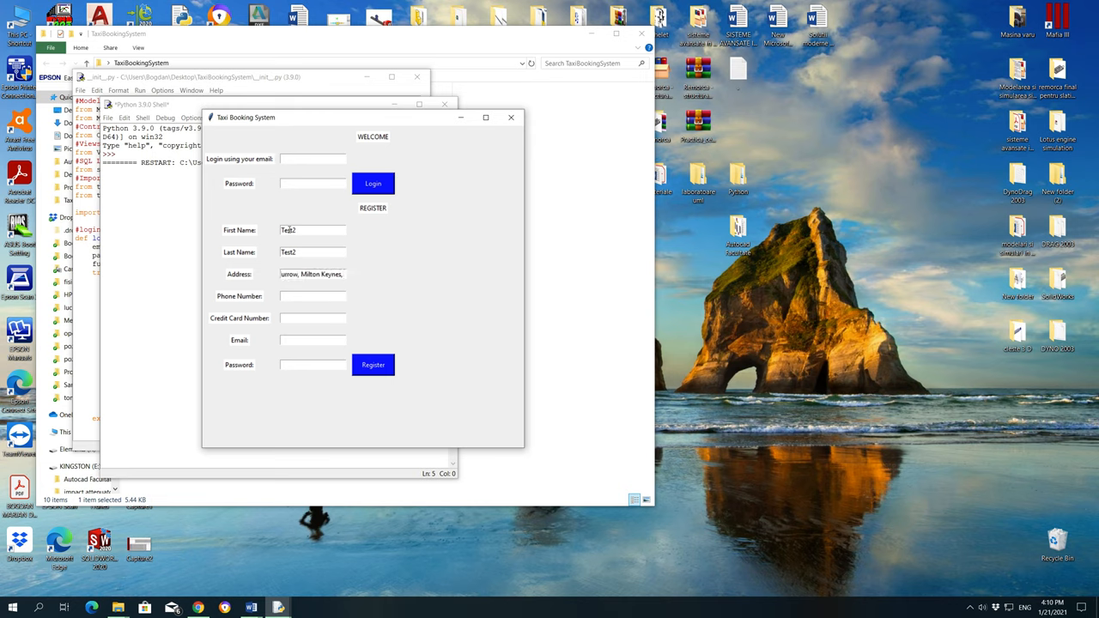
pyautogui.write('MK1')
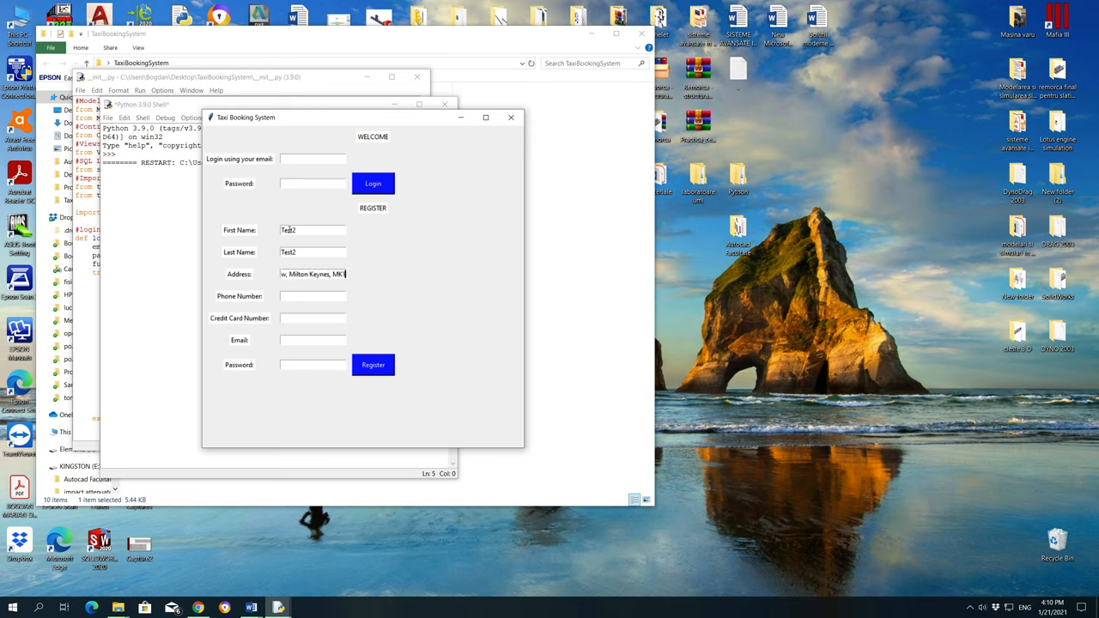
pyautogui.write('47')
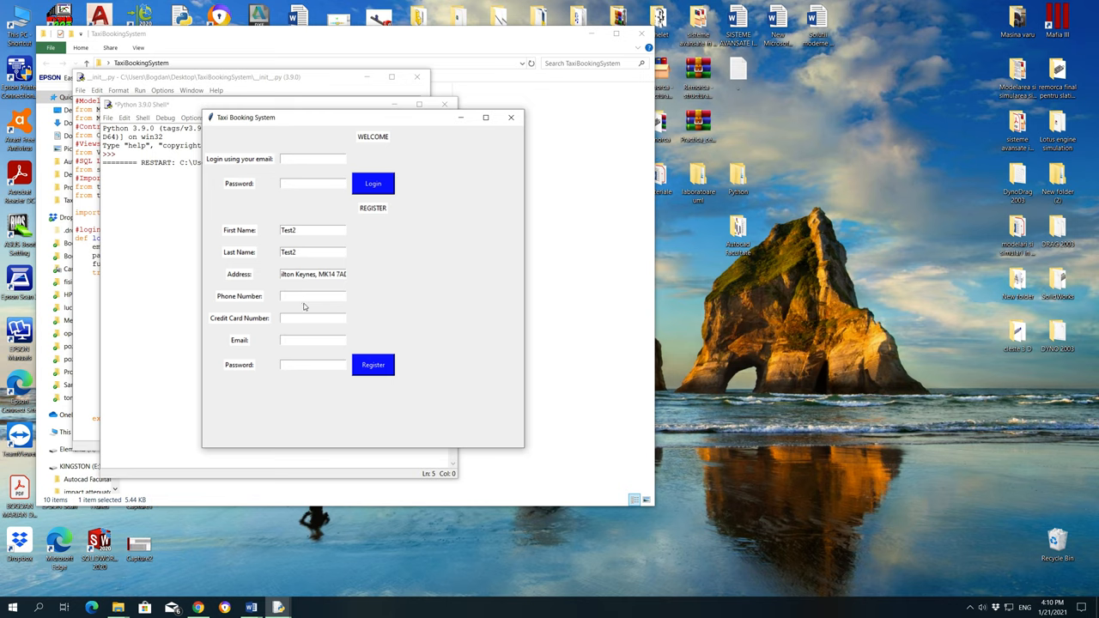
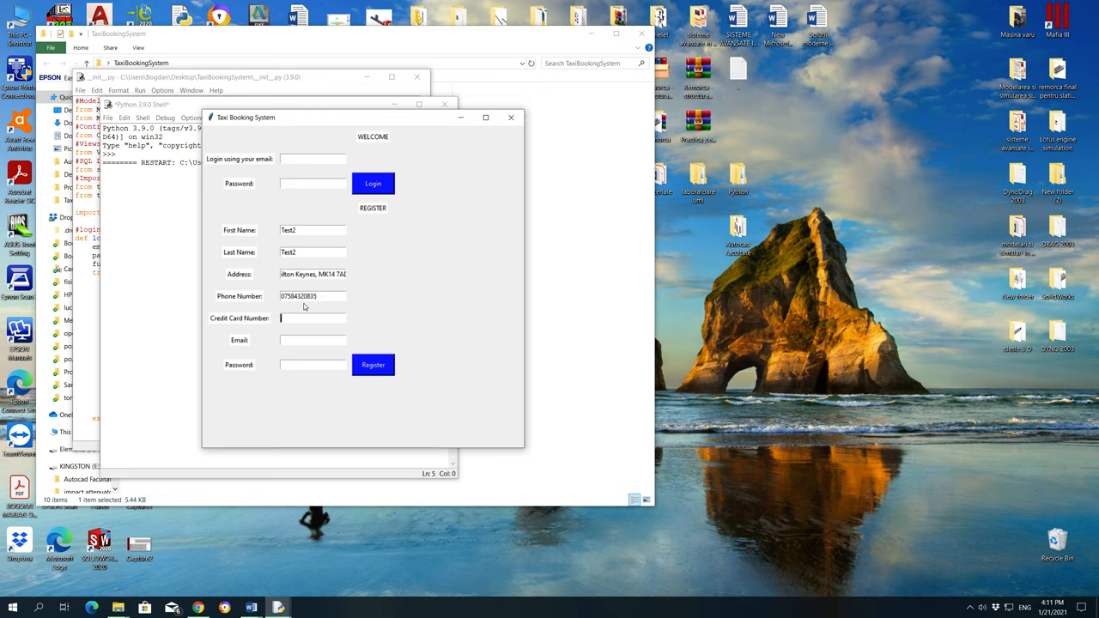
# Enter the phone number and the card number.
pyautogui.write('1234')
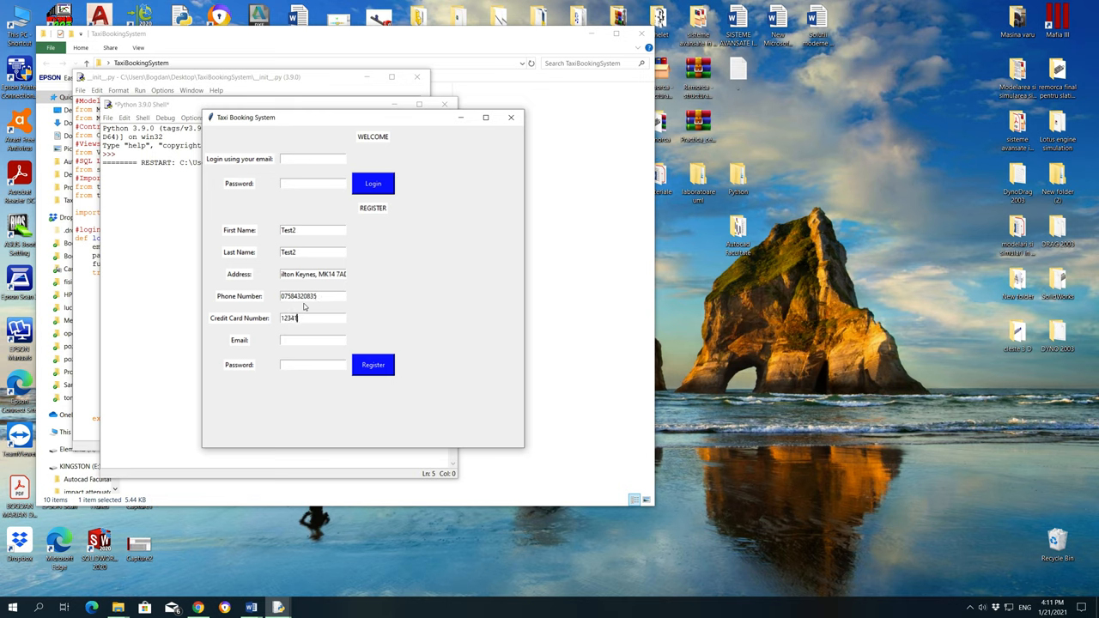
pyautogui.write('123412341234')
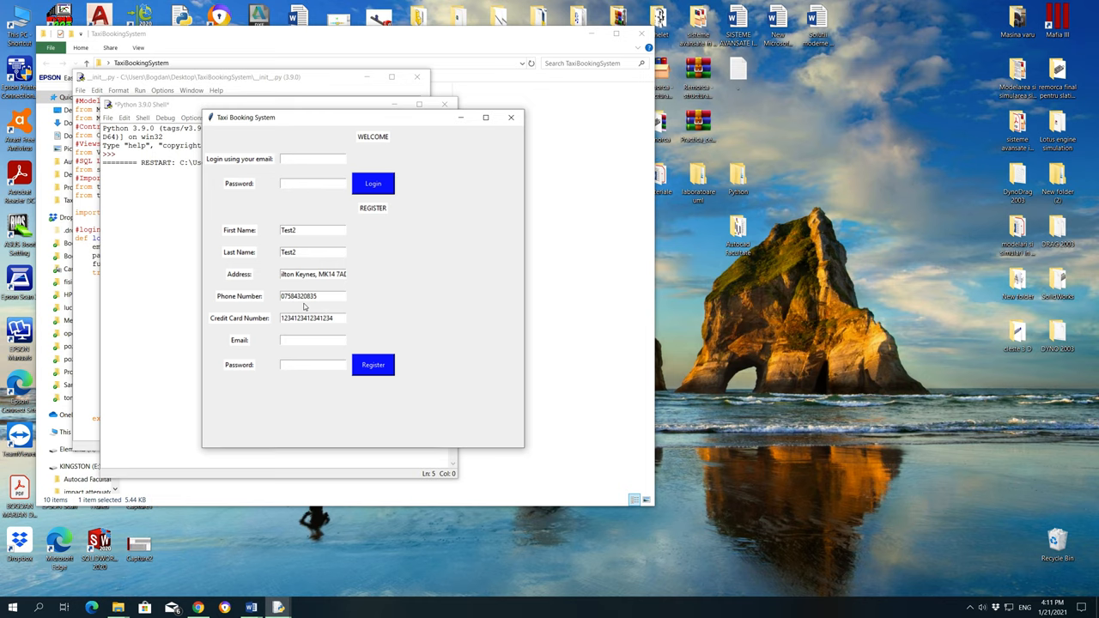
pyautogui.write('t')
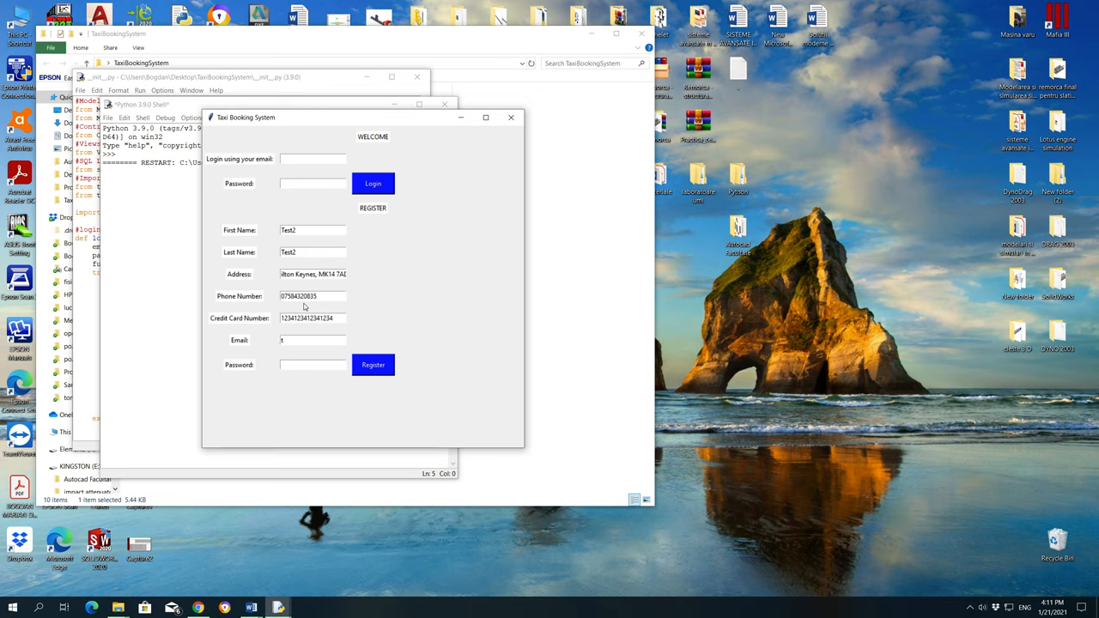
pyautogui.write('est2')
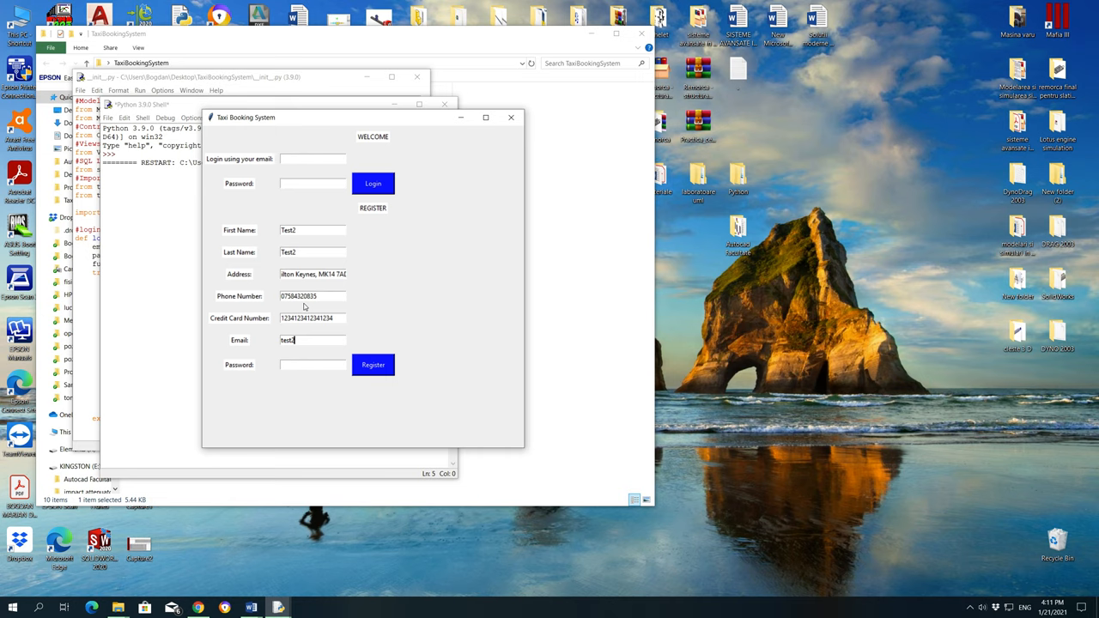
pyautogui.write('@')
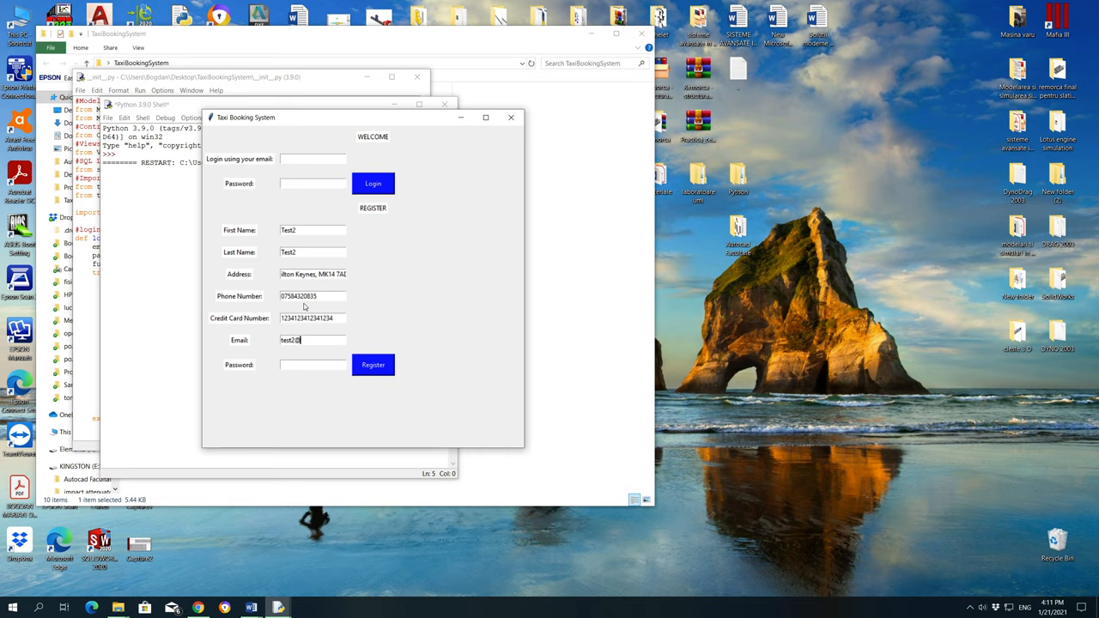
pyautogui.write('test2')
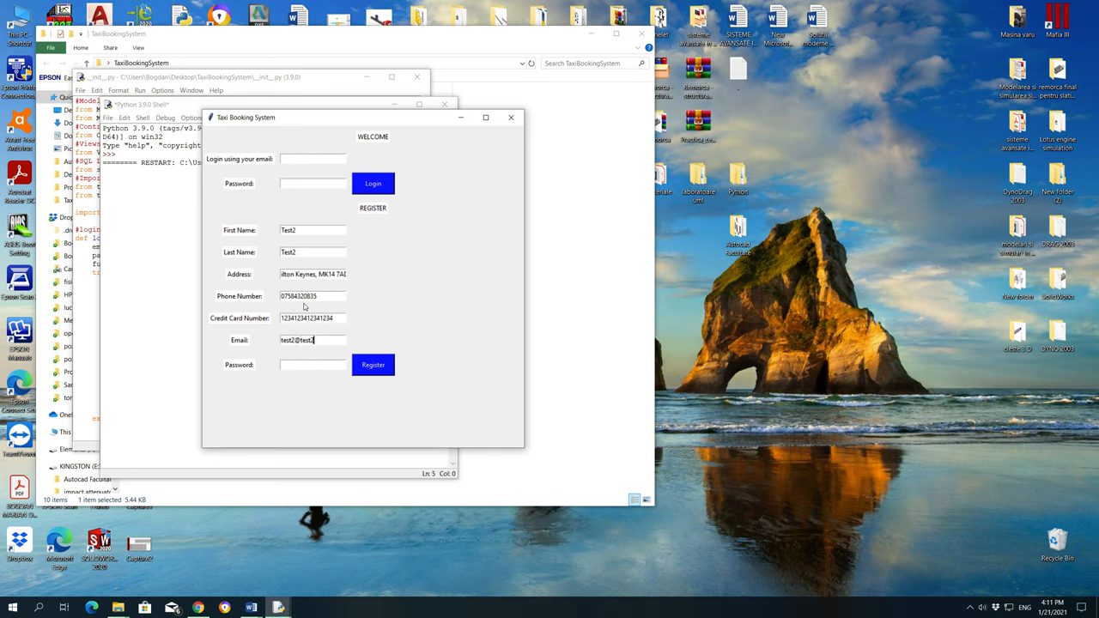
pyautogui.write('.')
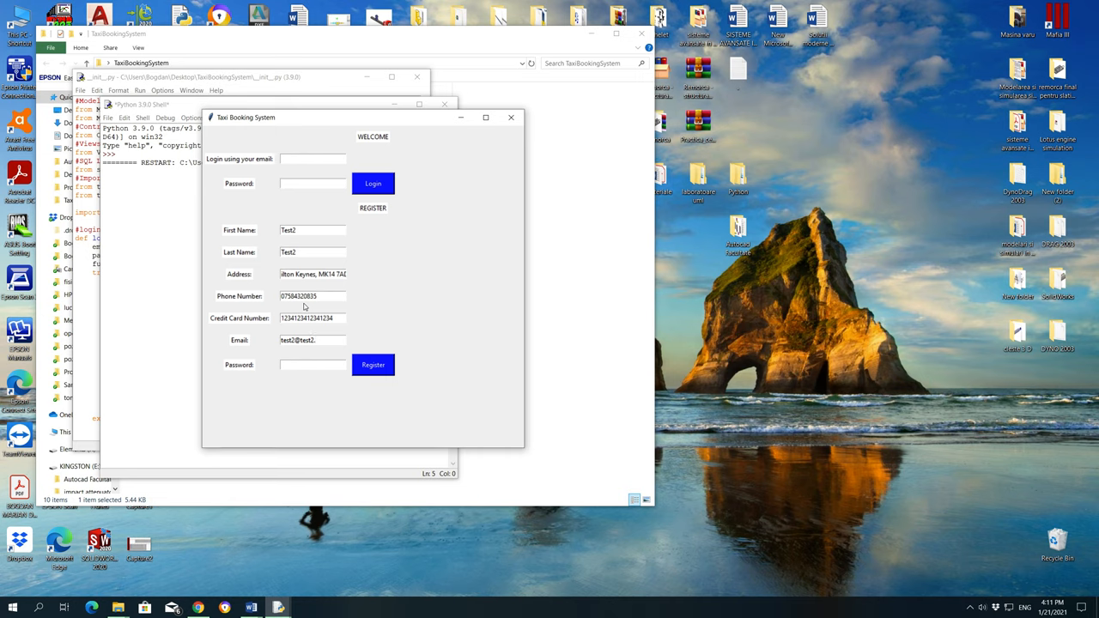
pyautogui.write('cp')
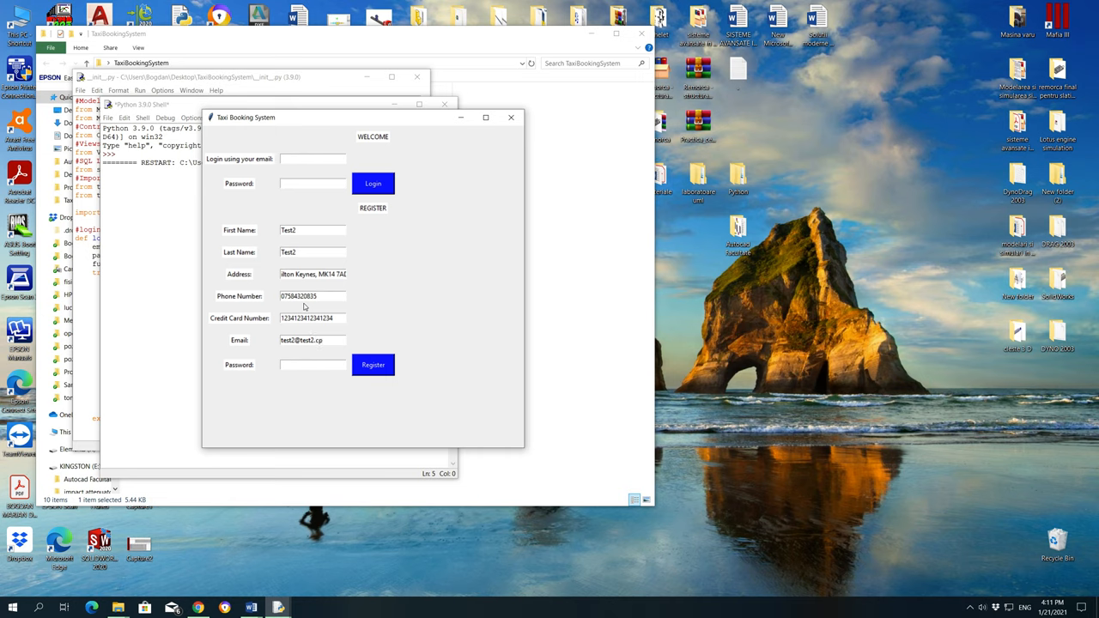
pyautogui.write('o')
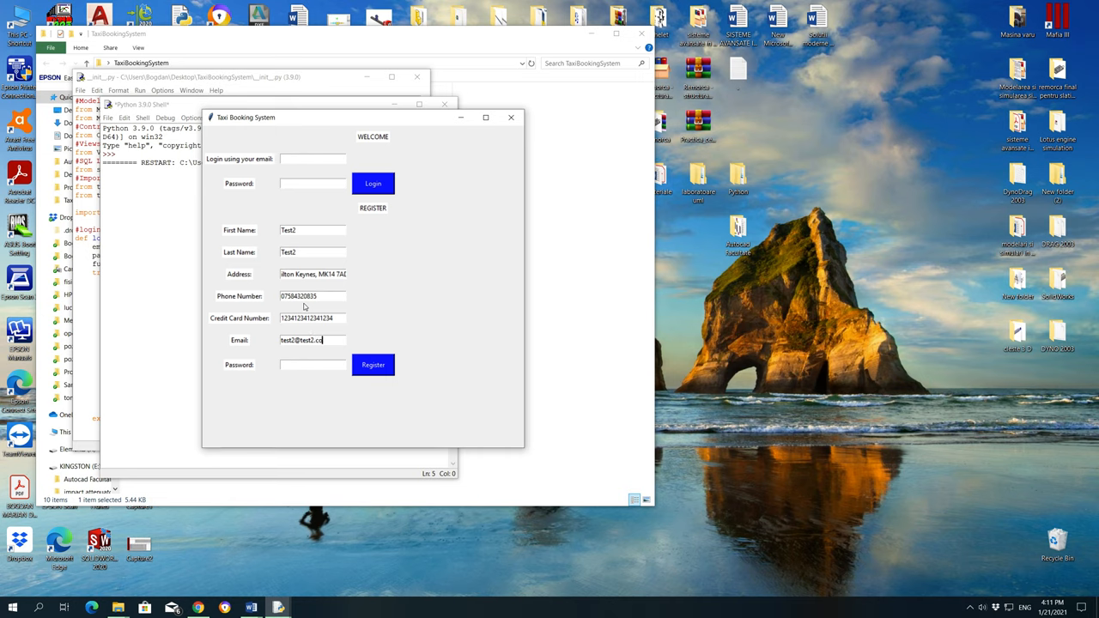
pyautogui.write('te')
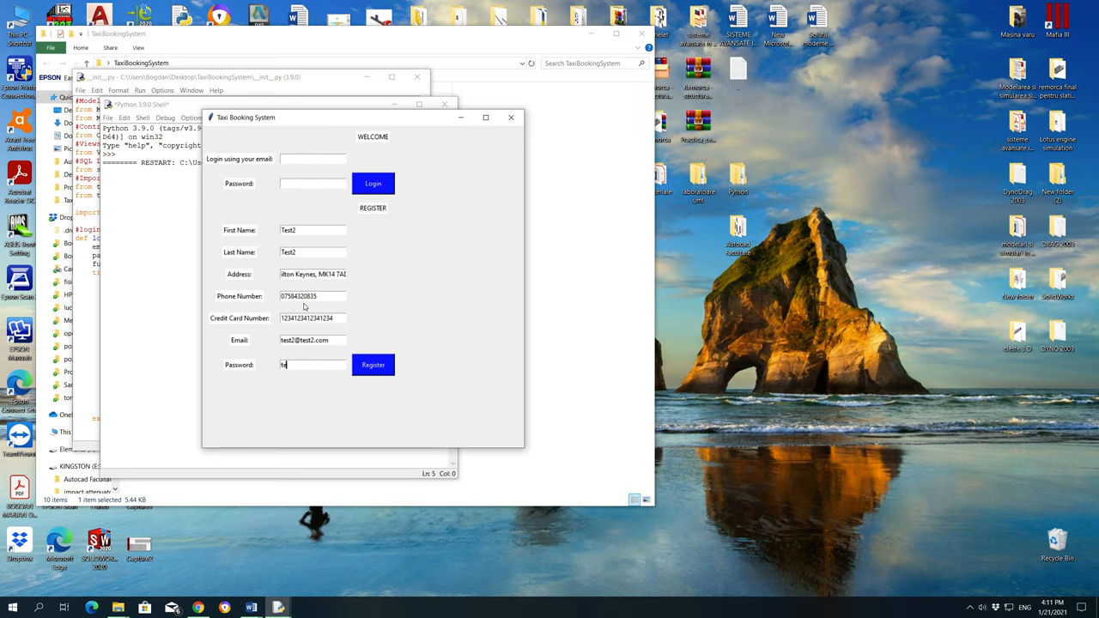
pyautogui.write('est2')
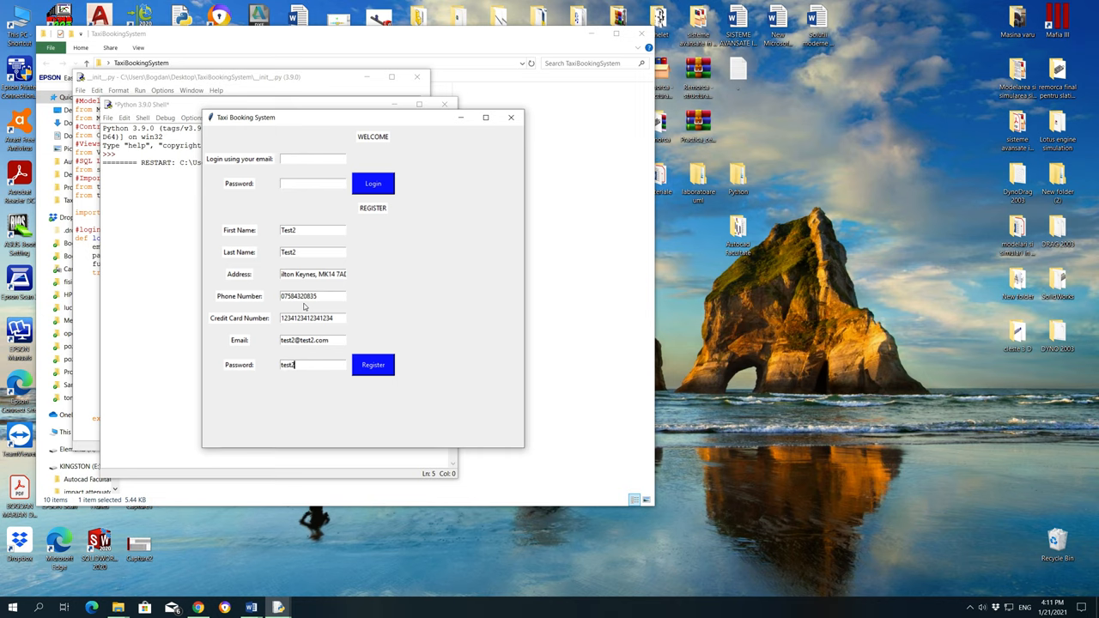
# Submit the Test2 registration and acknowledge the Registration Complete message.
pyautogui.click(373, 365)
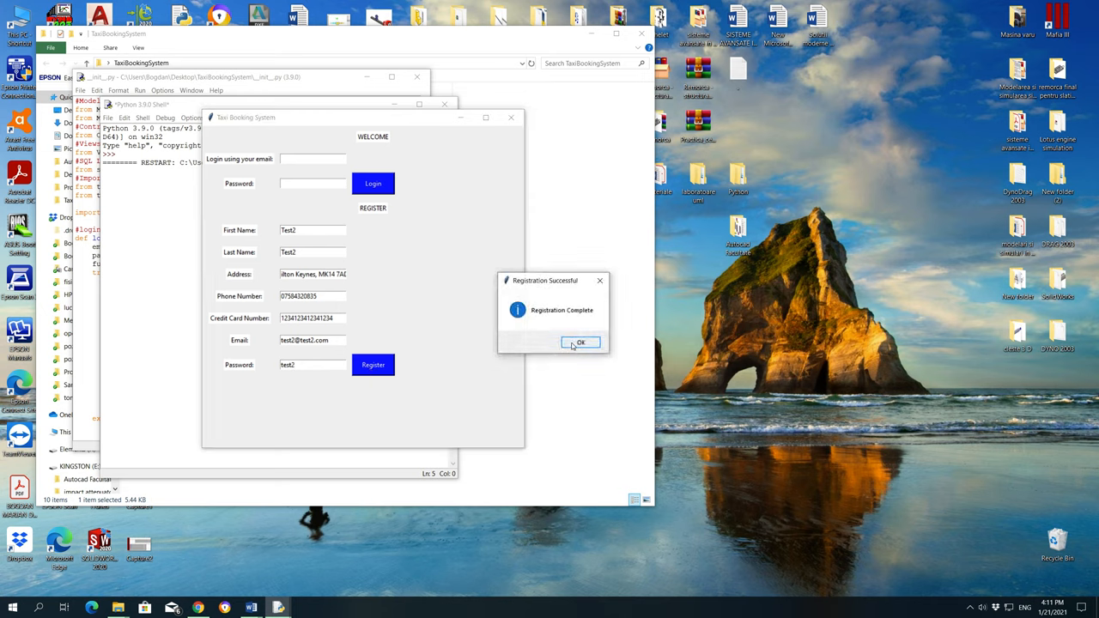
pyautogui.click(580, 343)
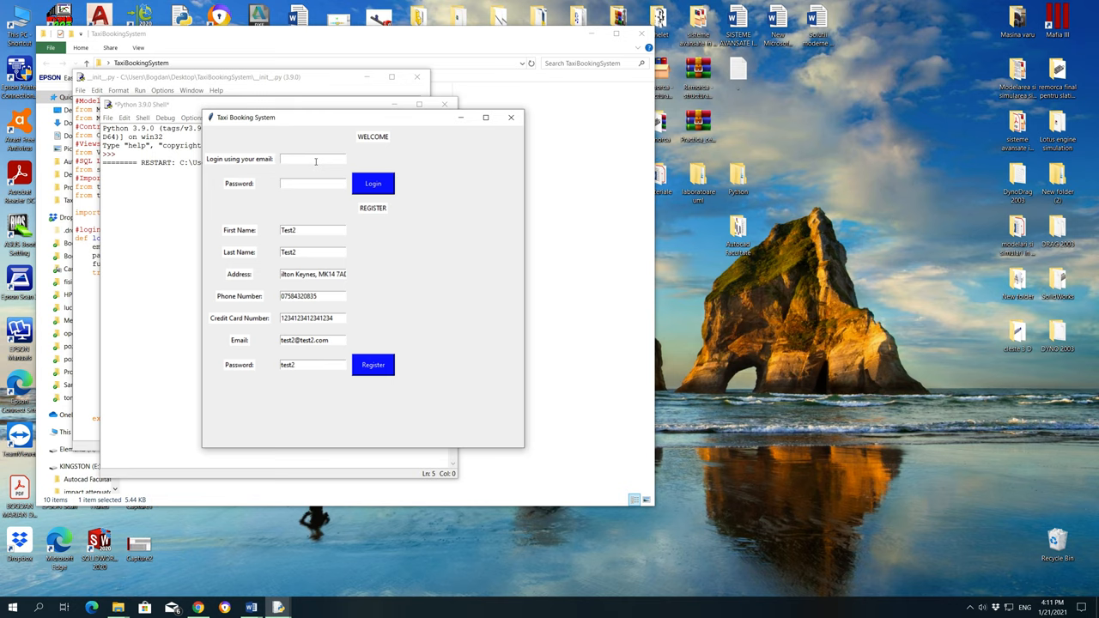
pyautogui.write('test2')
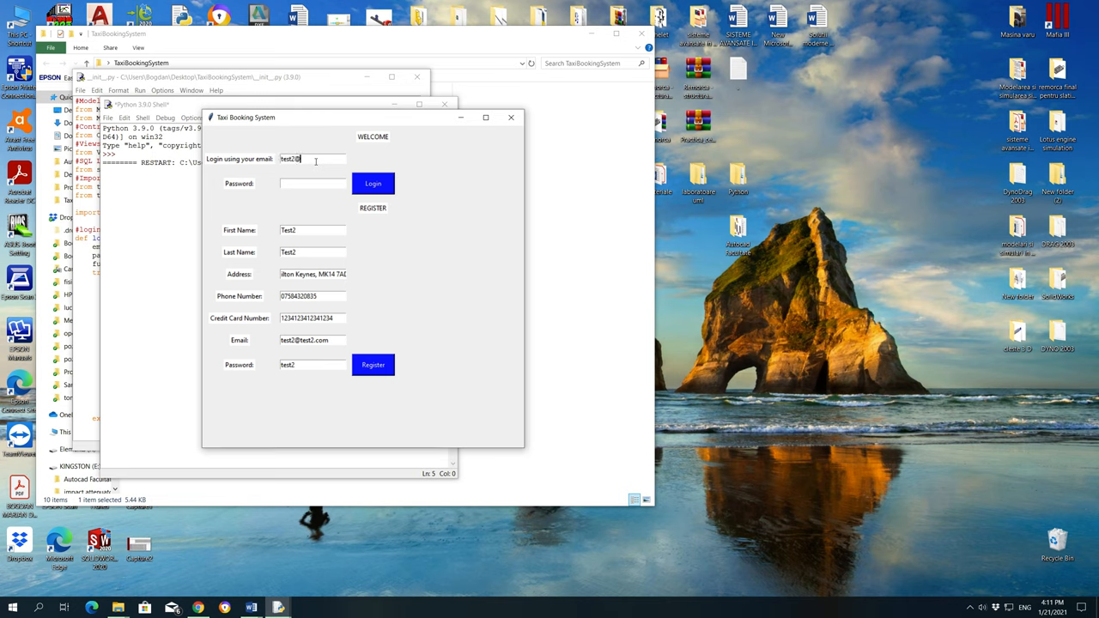
pyautogui.write('@test2')
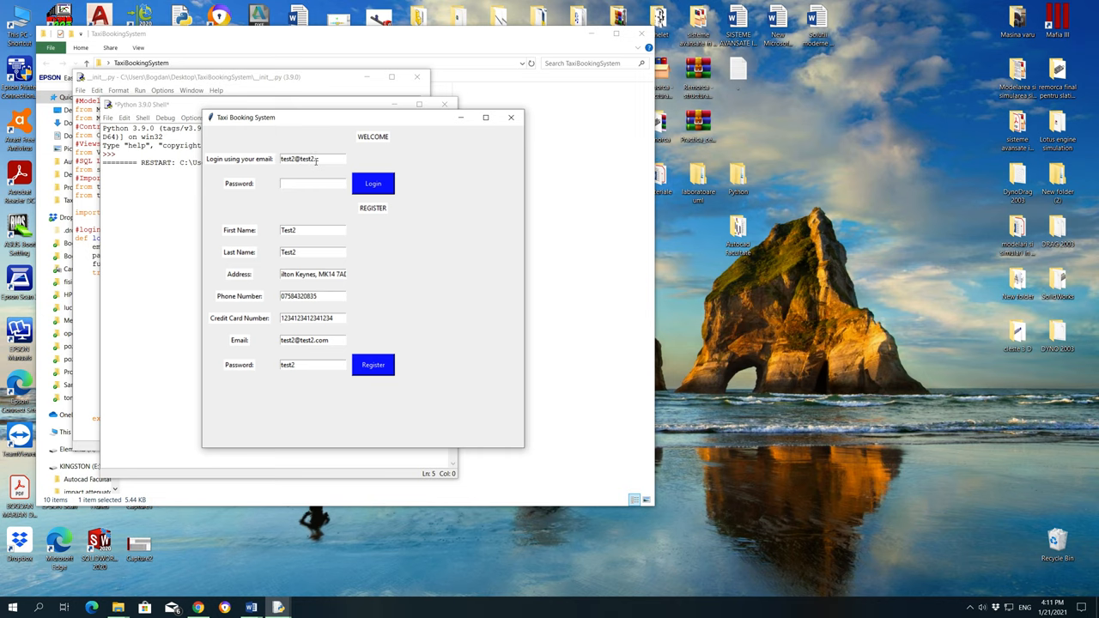
pyautogui.write('.com')
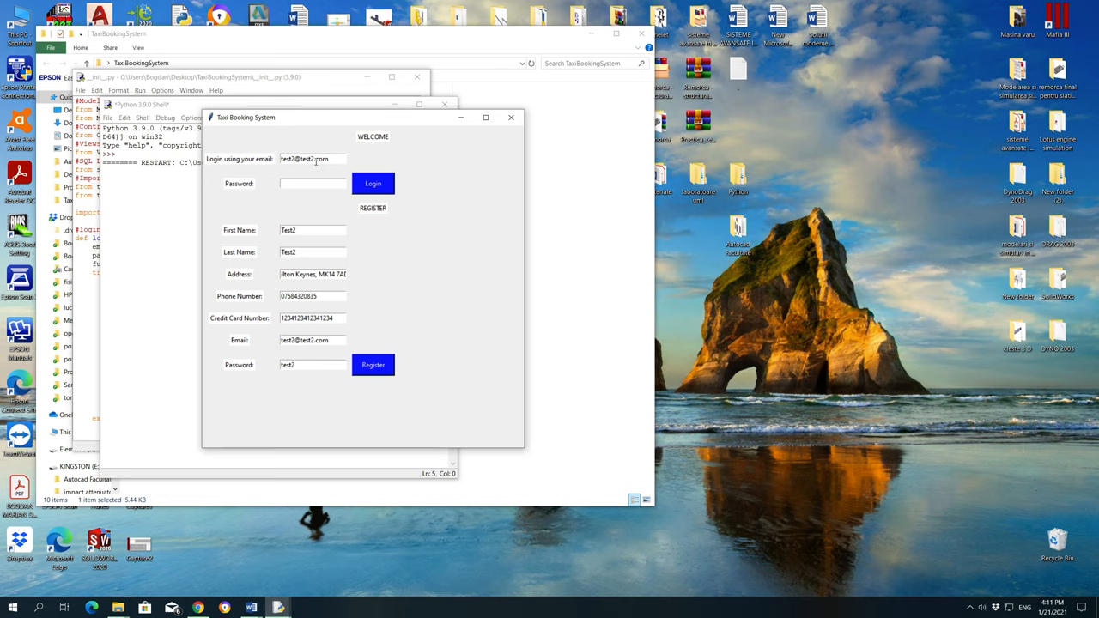
pyautogui.write('test2')
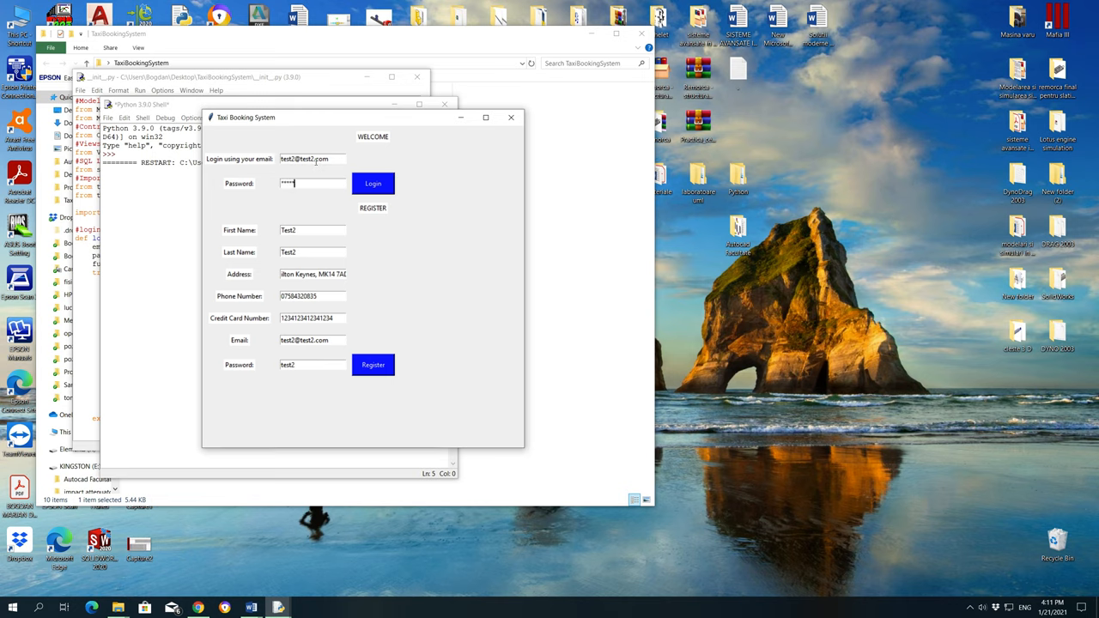
pyautogui.click(372, 183)
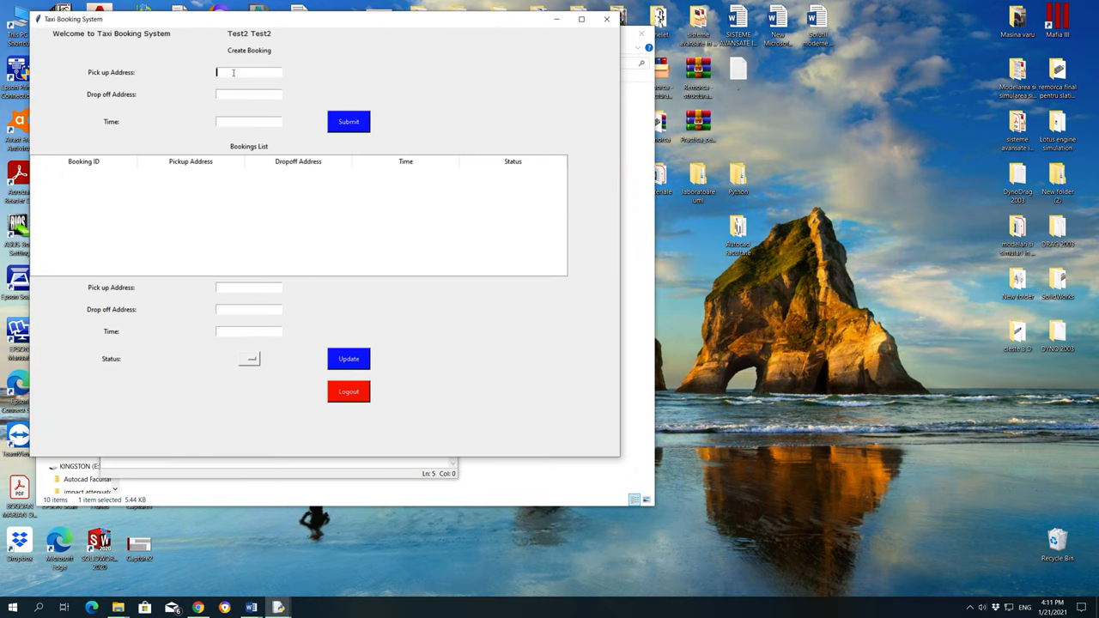
# Enter the Milton Keynes pickup address for the new booking.
pyautogui.write('20')
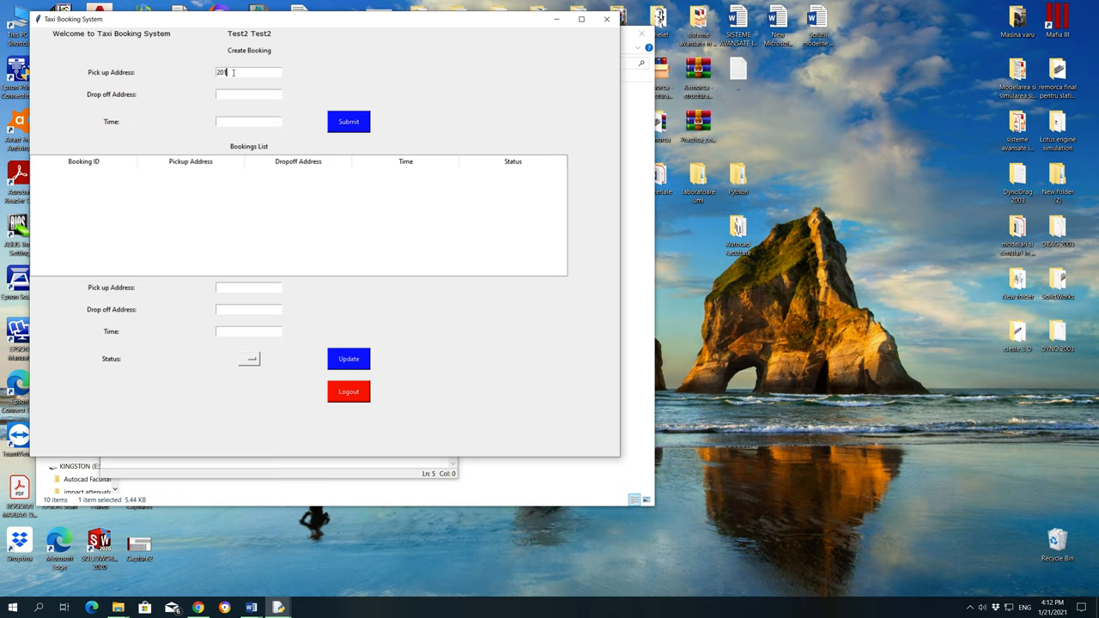
pyautogui.write('EG')
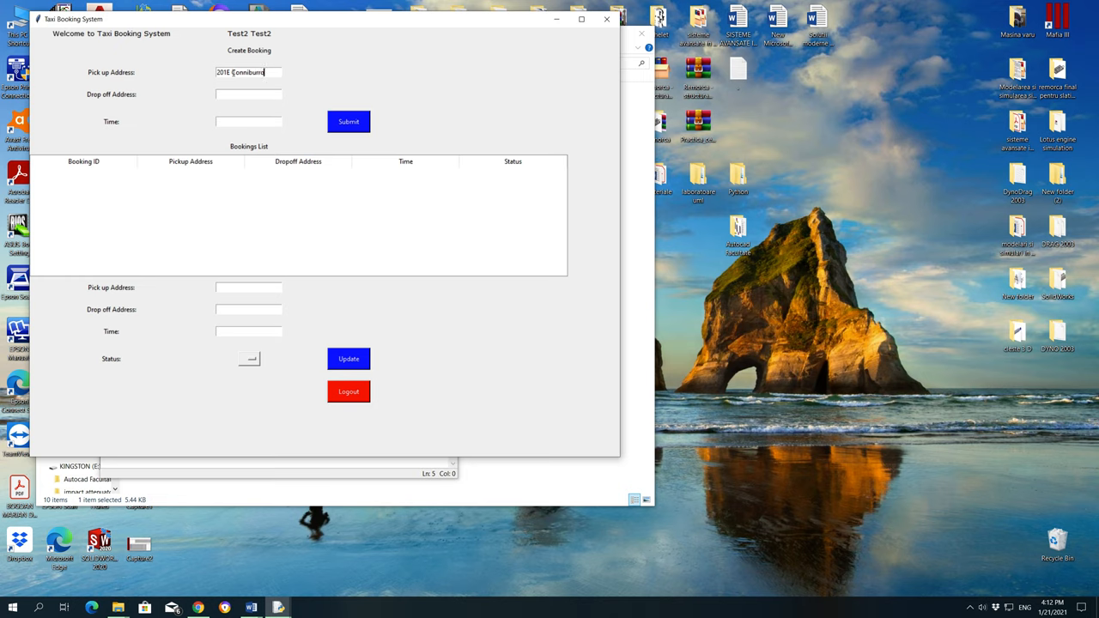
pyautogui.write(', MI')
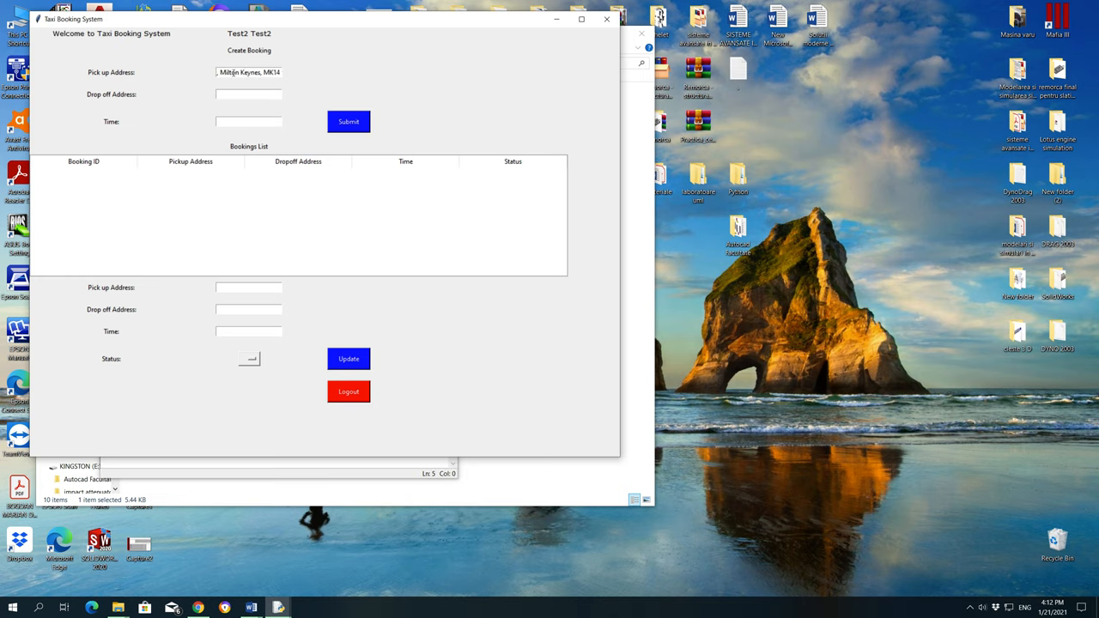
pyautogui.write('1')
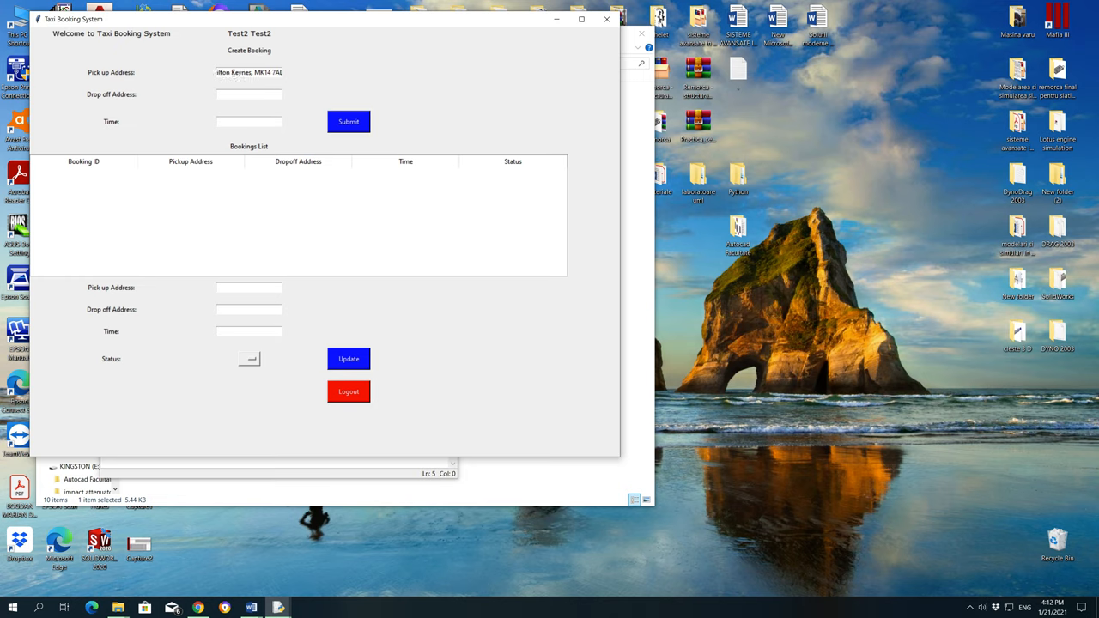
# Set the drop-off to Central Milton Keynes and the time to 15:00.
pyautogui.click(249, 94)
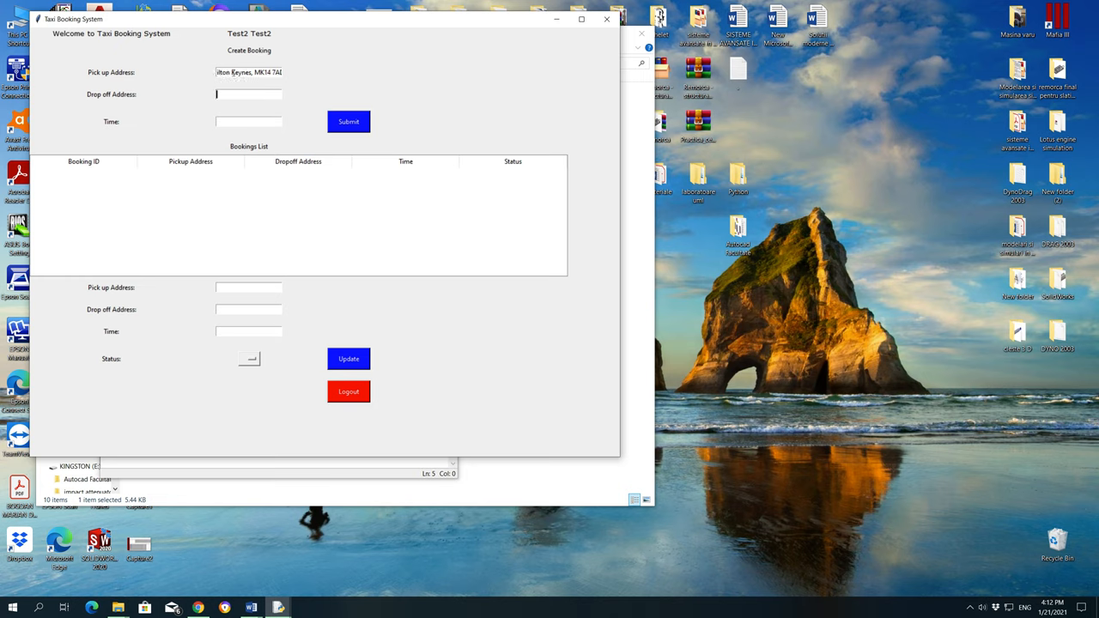
pyautogui.write('Central Milton Keynes')
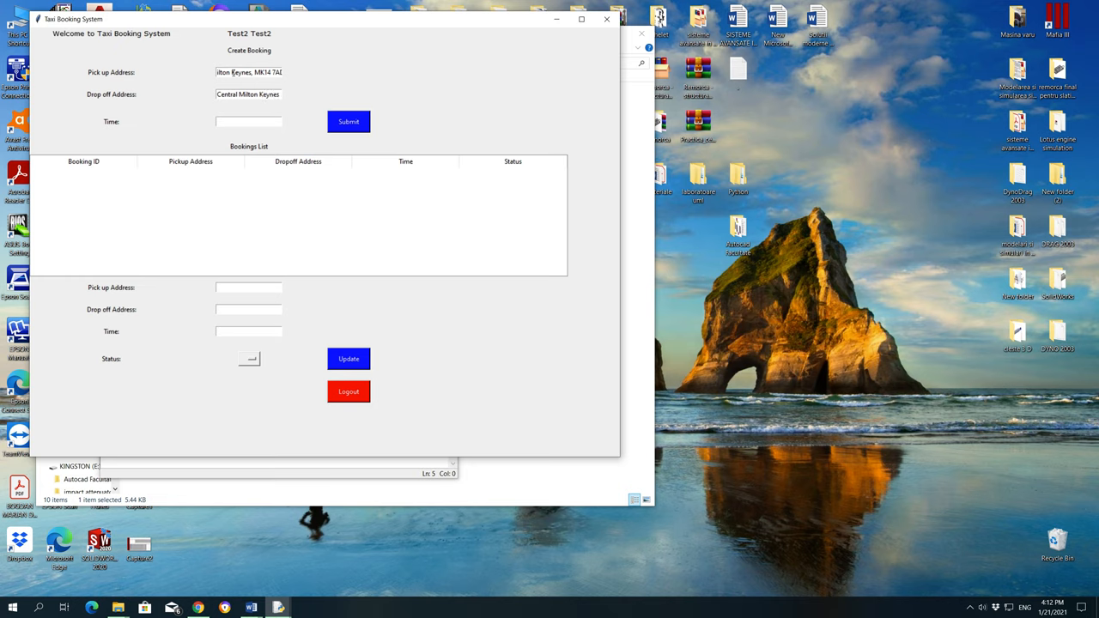
pyautogui.write('15')
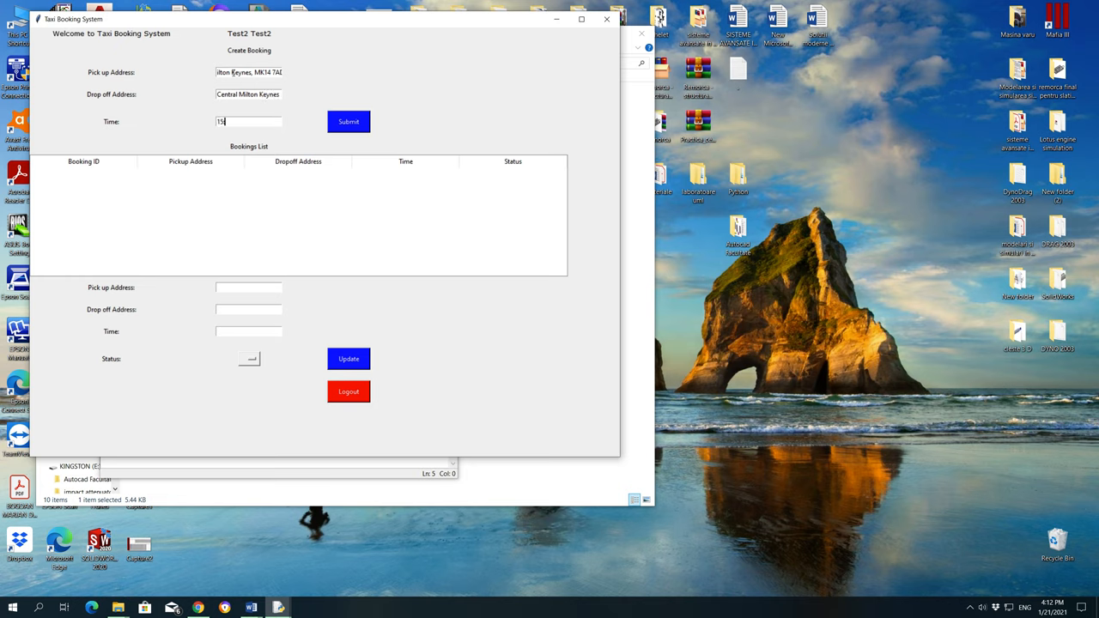
pyautogui.write(':00')
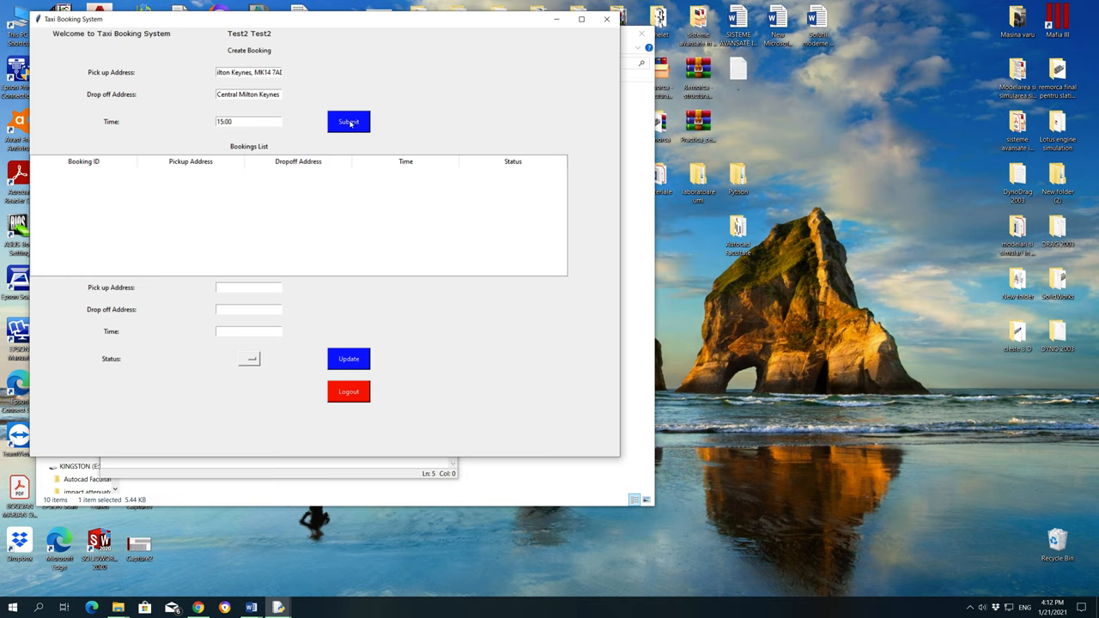
# Create booking 22, dismiss the confirmation, and load it from the Bookings List.
pyautogui.click(349, 121)
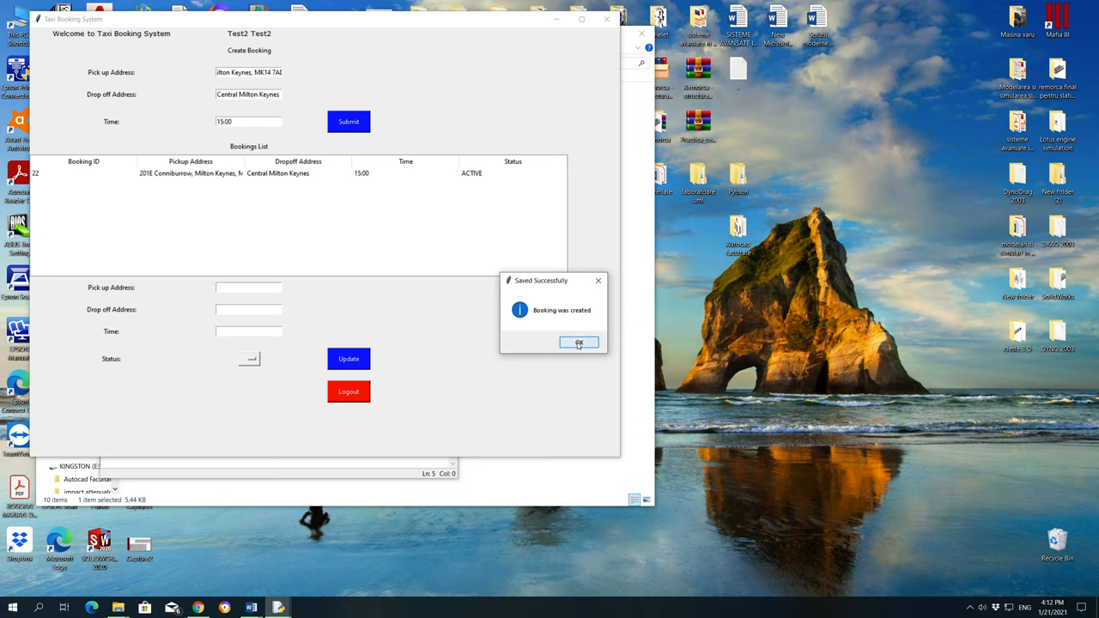
pyautogui.click(578, 342)
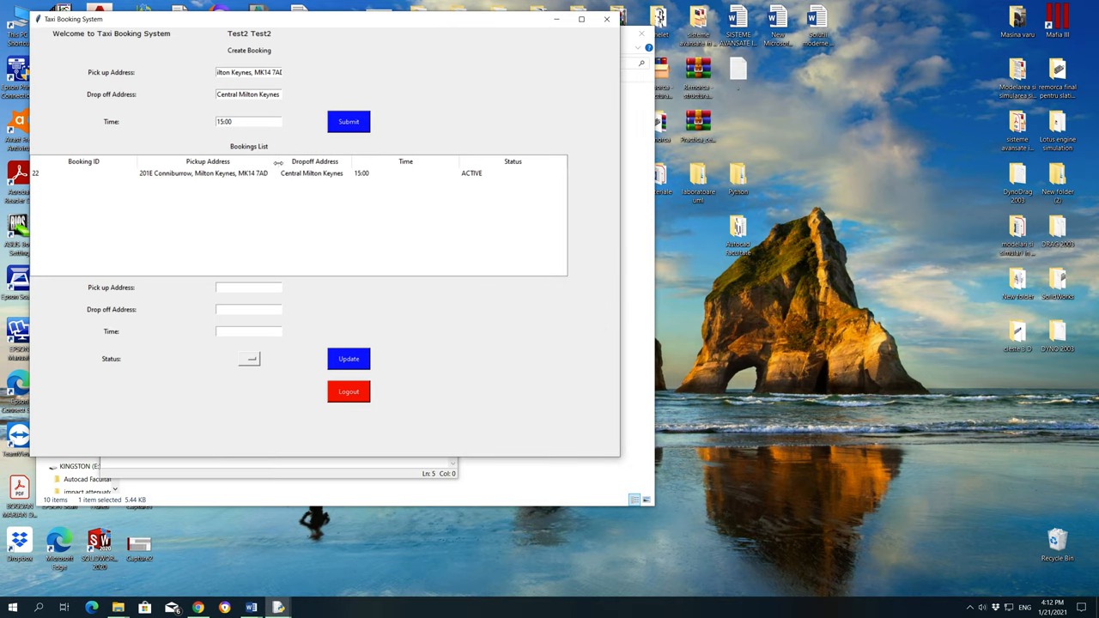
pyautogui.click(405, 161)
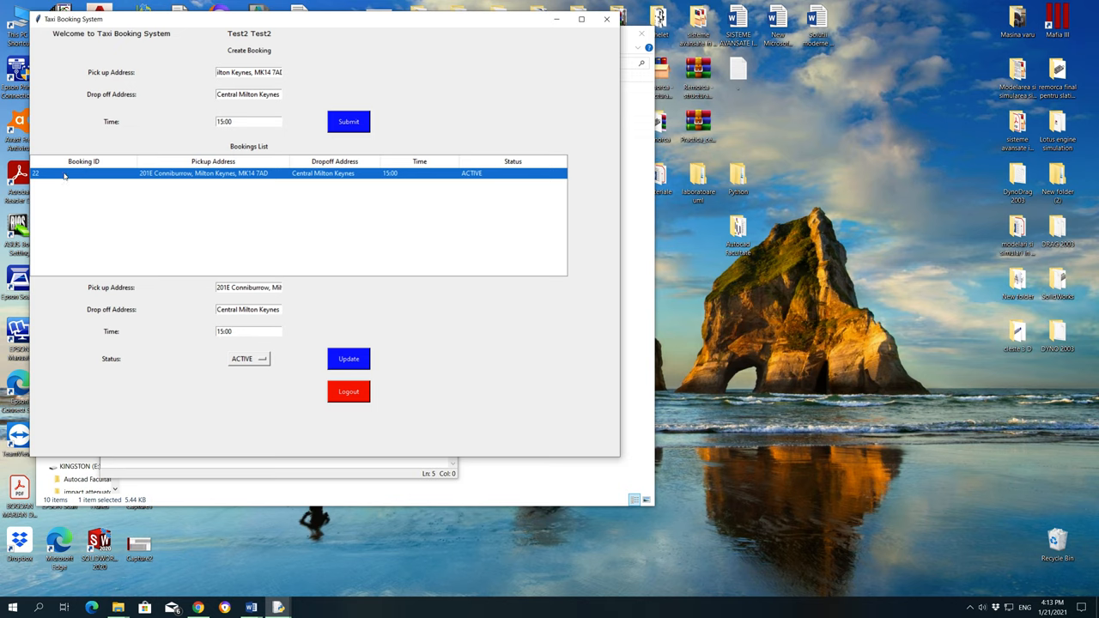
pyautogui.moveTo(183, 176)
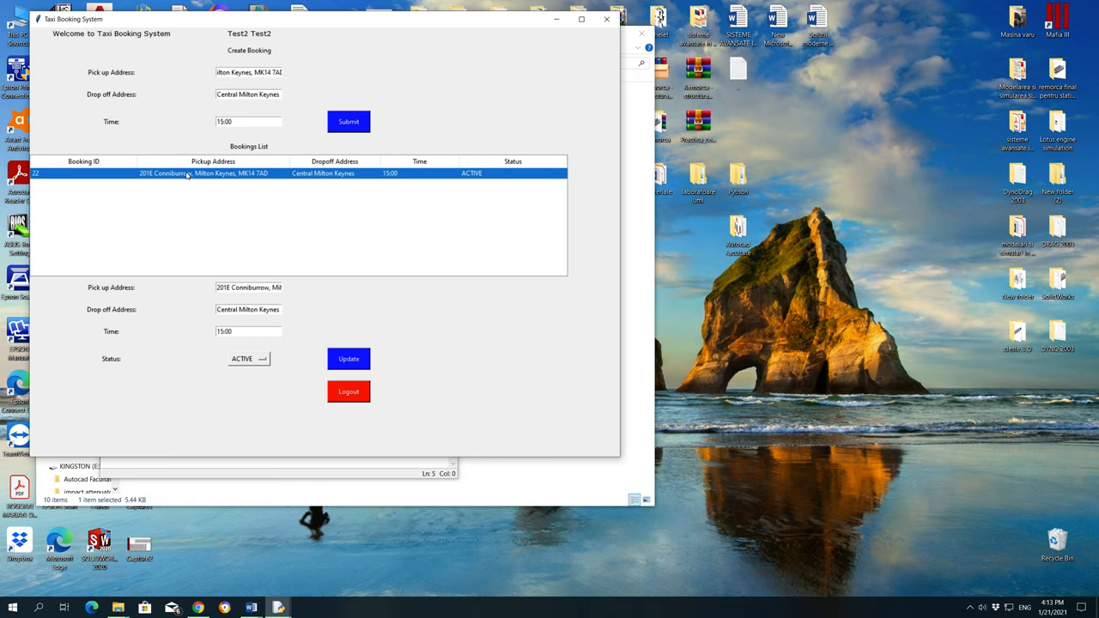
pyautogui.moveTo(386, 173)
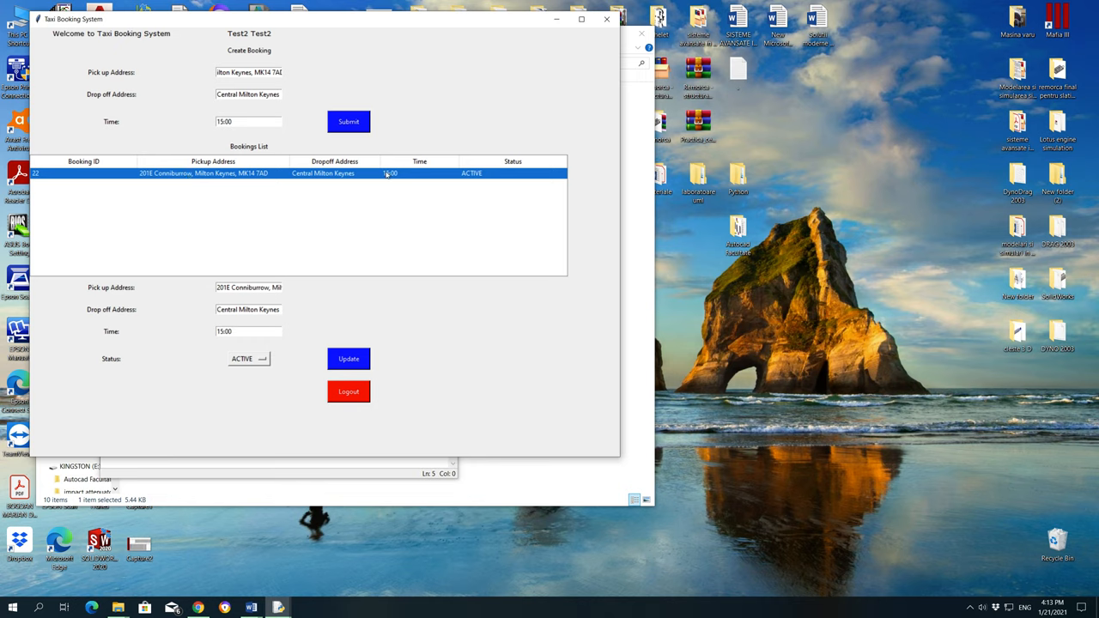
pyautogui.moveTo(485, 182)
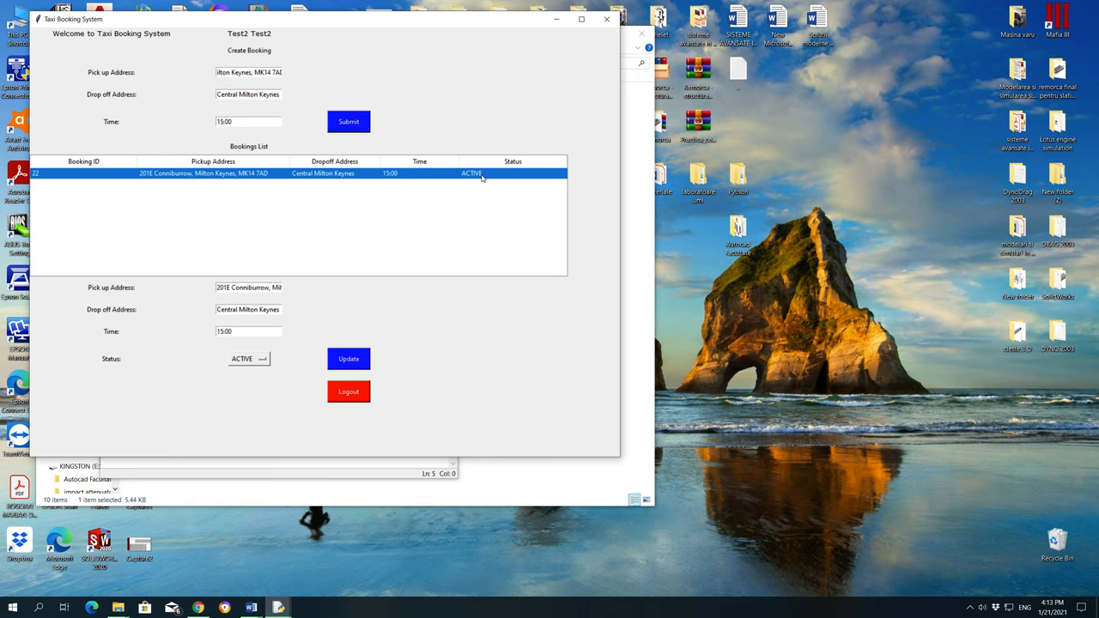
pyautogui.moveTo(237, 329)
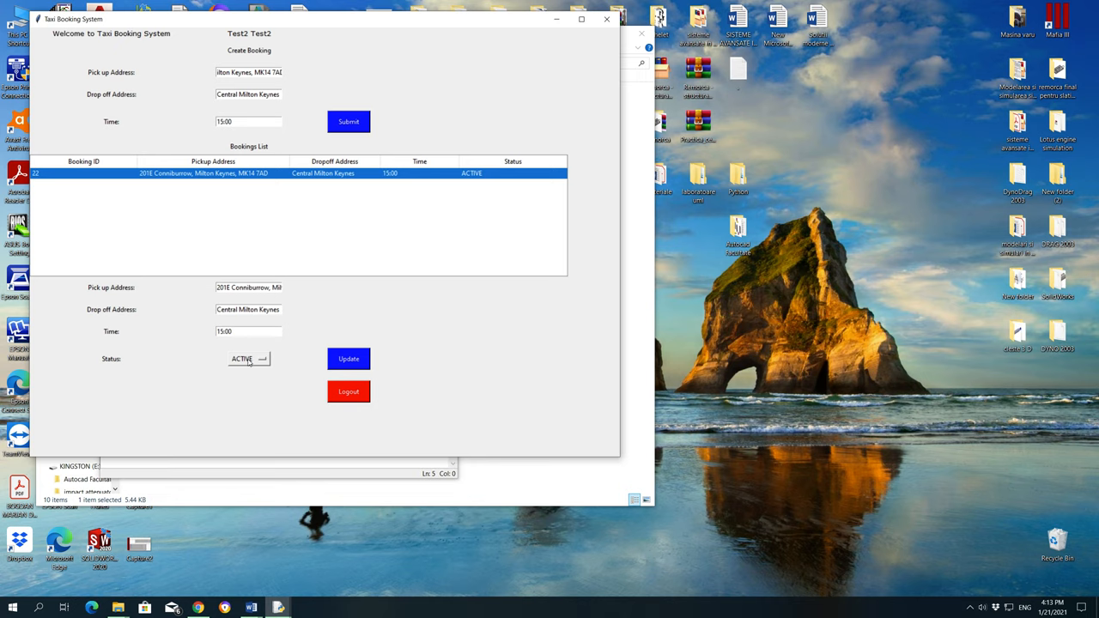
# Change booking 22's status to CANCELLED, save it, and acknowledge the confirmation.
pyautogui.click(262, 359)
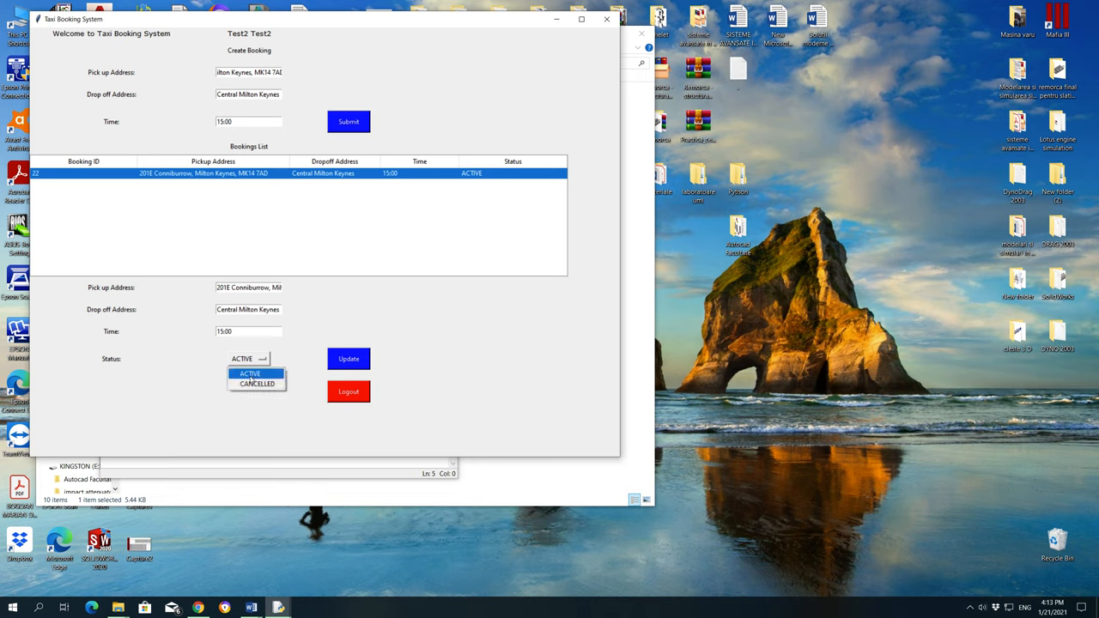
pyautogui.click(257, 383)
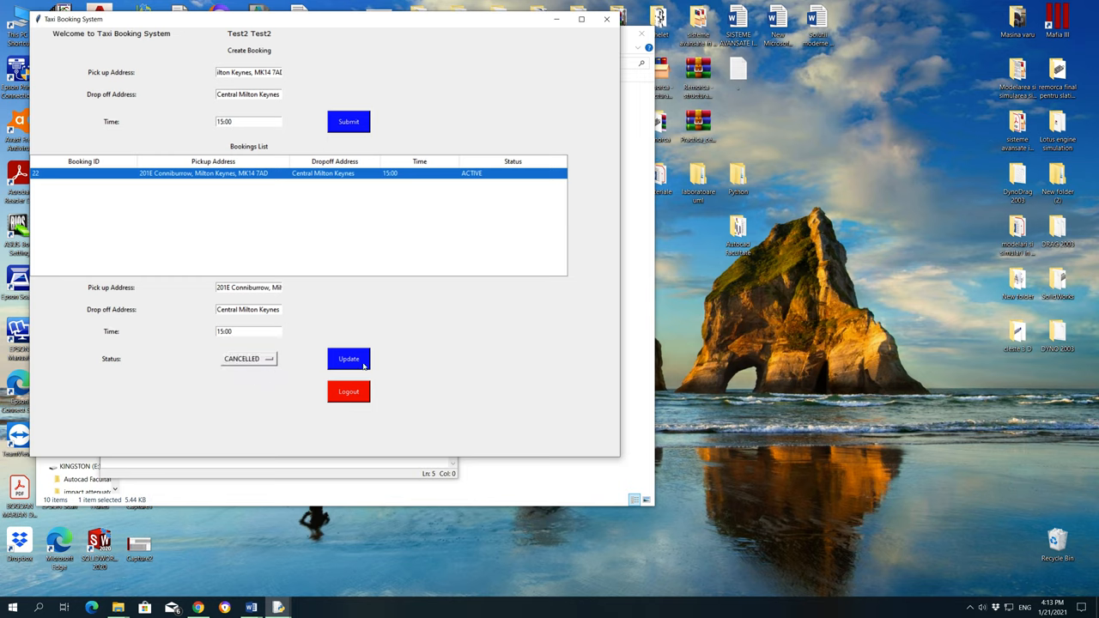
pyautogui.click(349, 359)
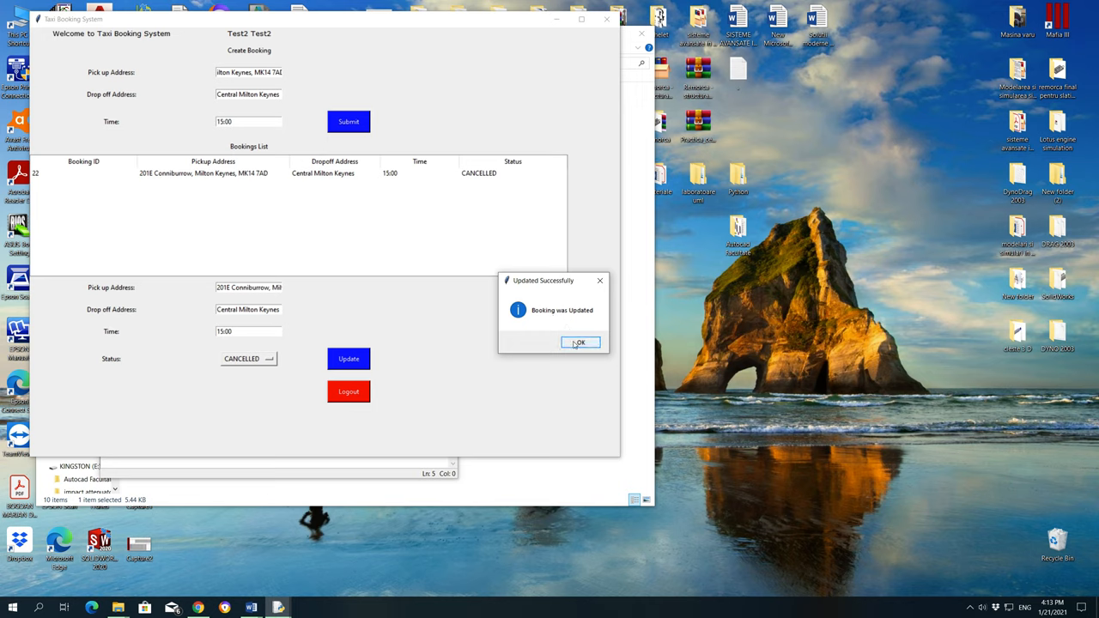
pyautogui.click(579, 342)
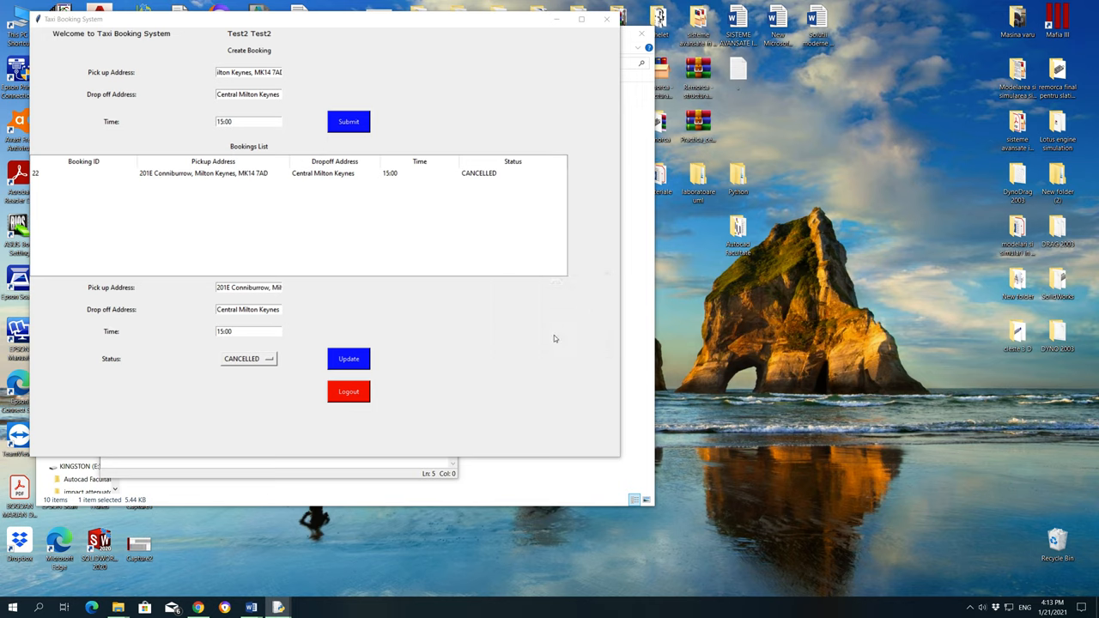
pyautogui.moveTo(194, 204)
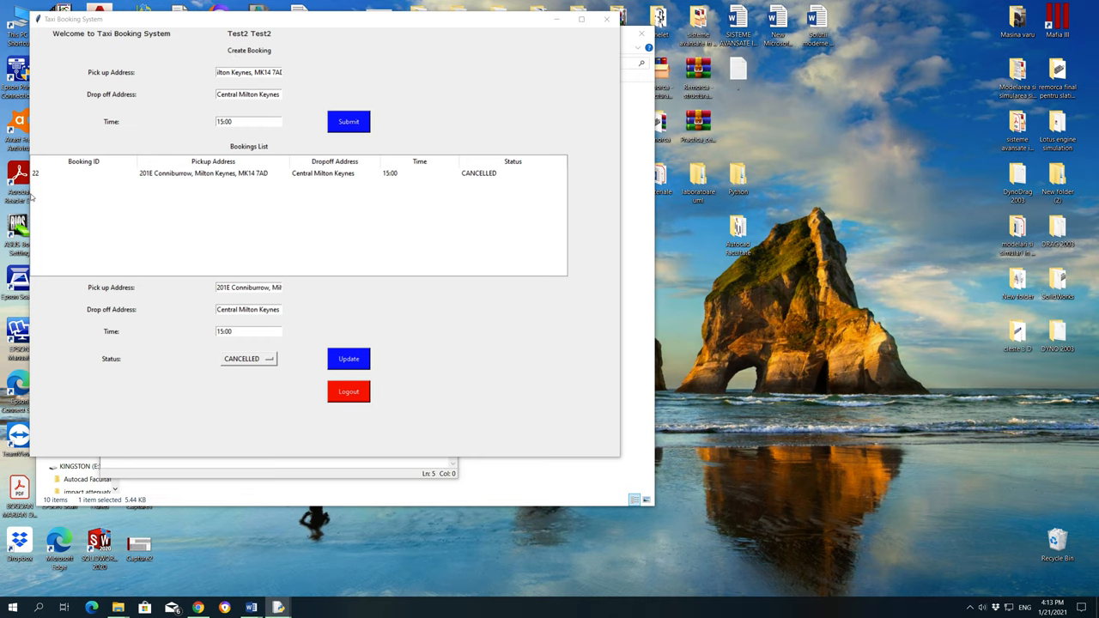
pyautogui.moveTo(55, 203)
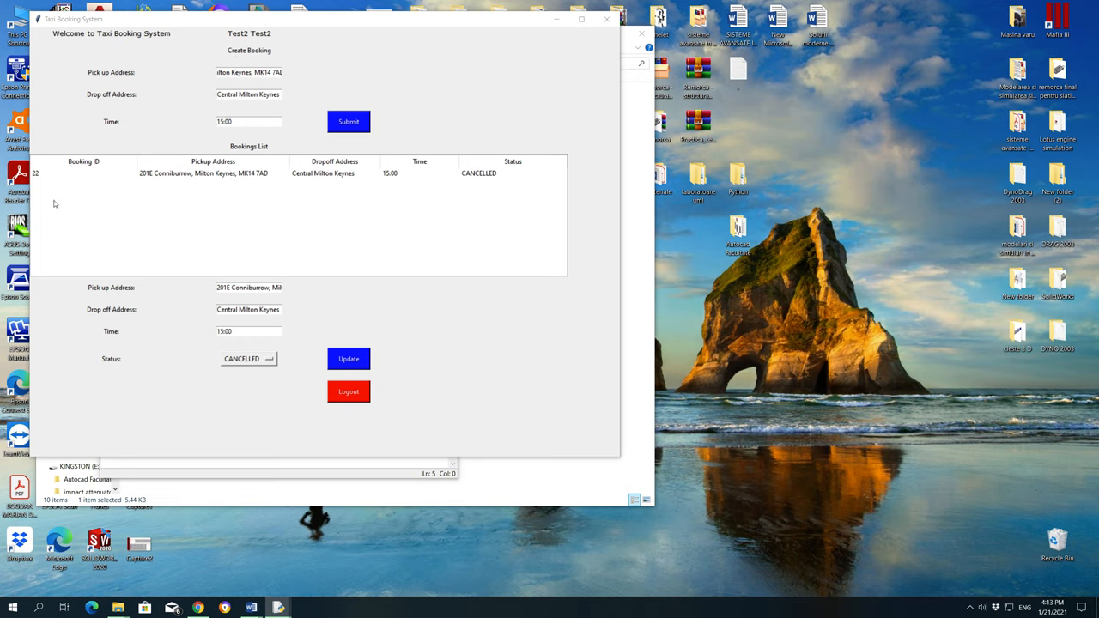
pyautogui.moveTo(153, 225)
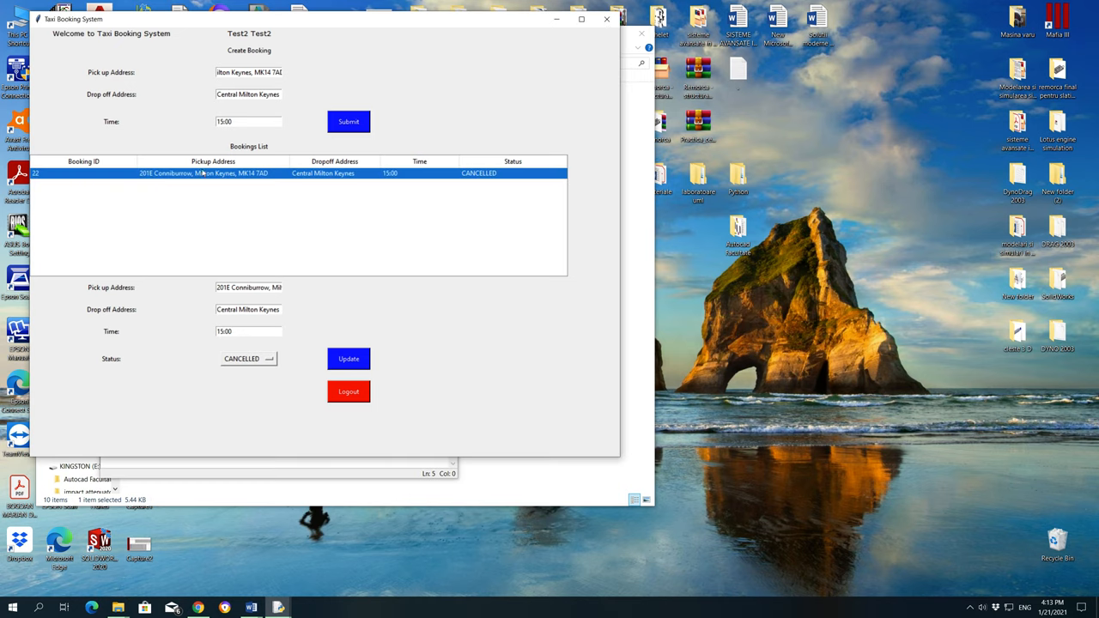
# Switch booking 22's status back to ACTIVE, save it, and acknowledge the confirmation.
pyautogui.click(248, 358)
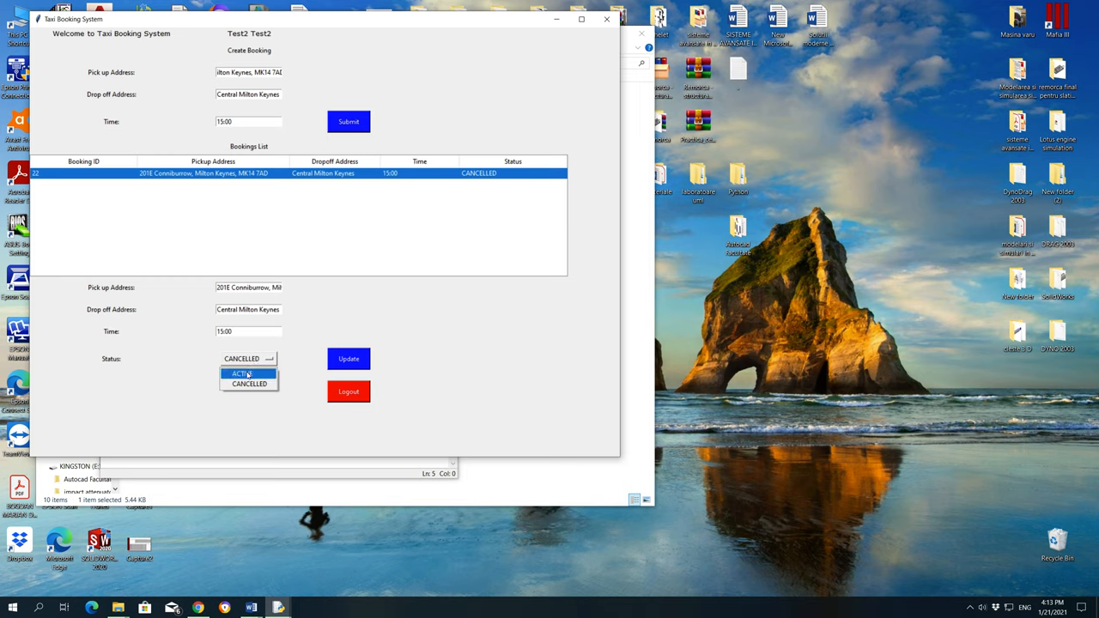
pyautogui.click(242, 372)
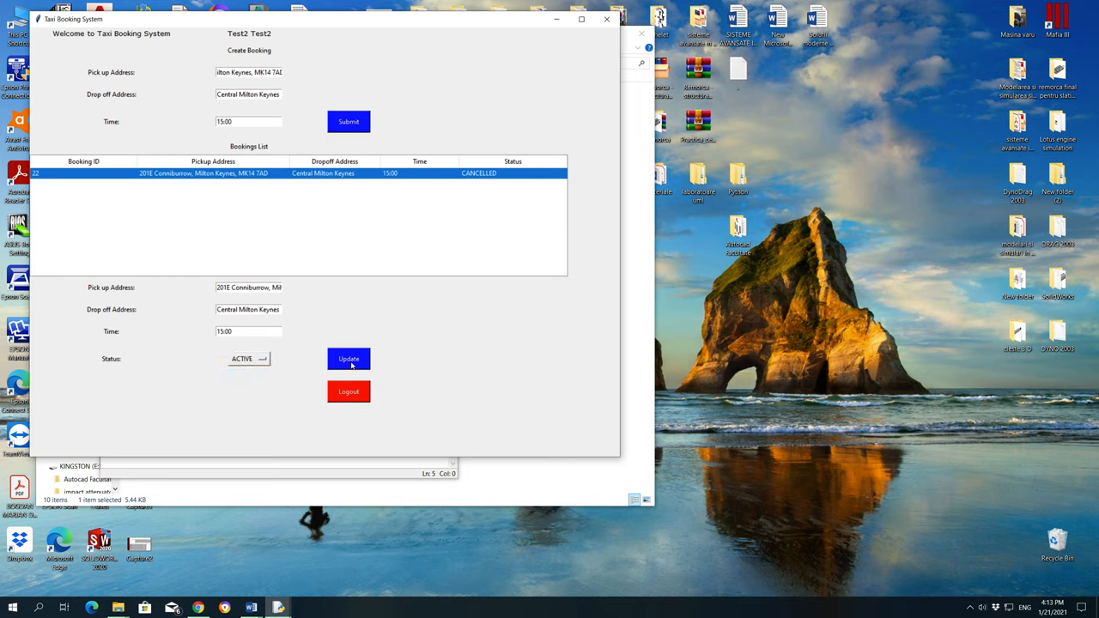
pyautogui.click(348, 358)
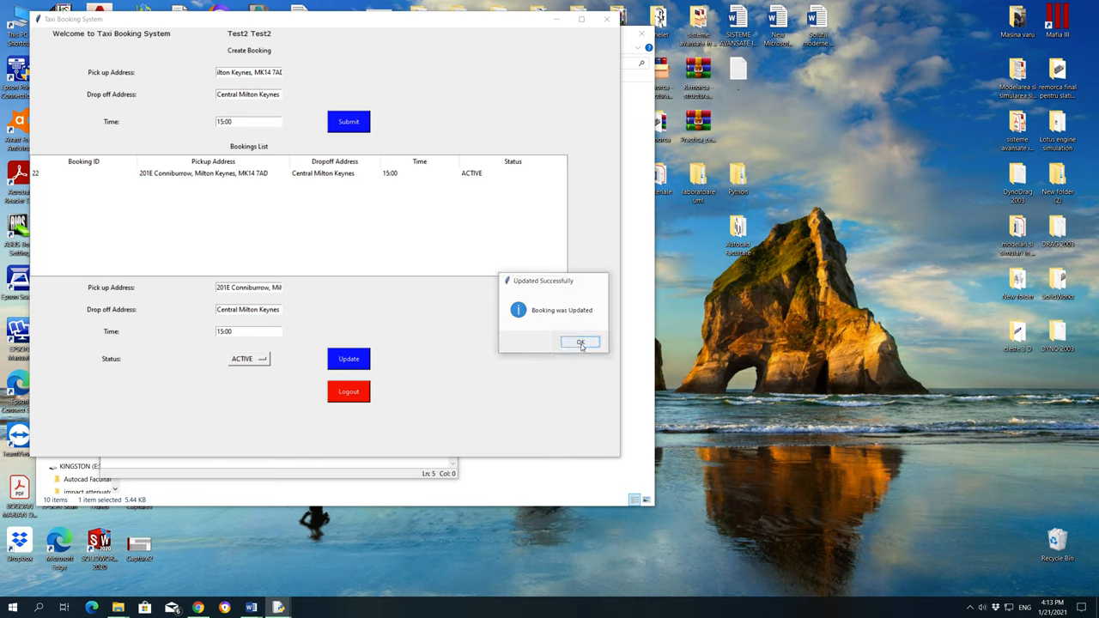
pyautogui.click(580, 342)
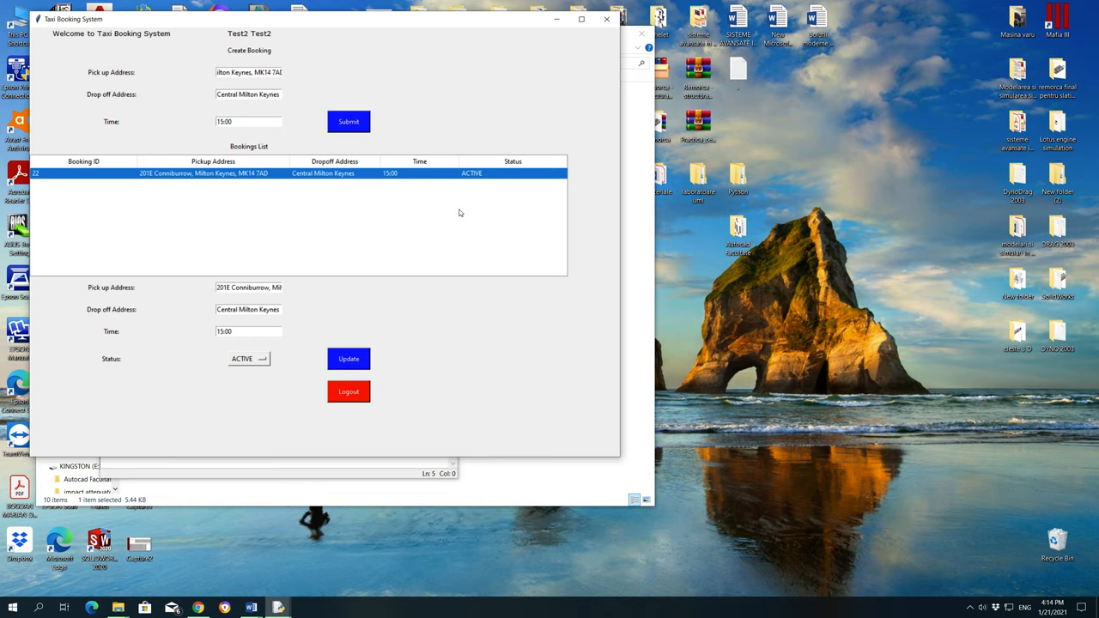
pyautogui.moveTo(352, 407)
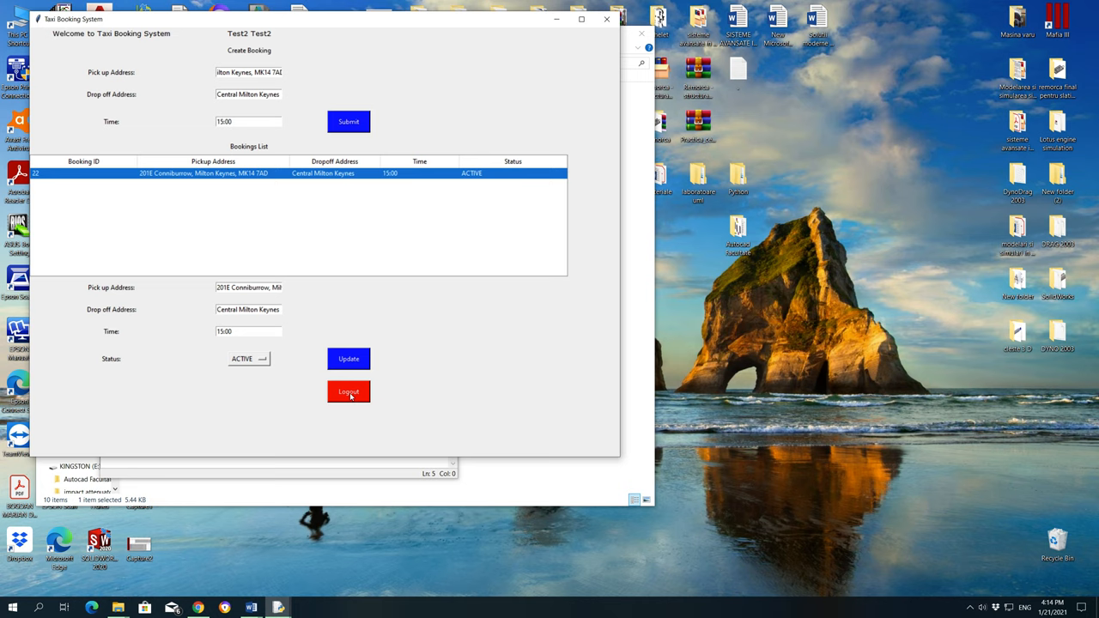
# Log Test2 out, quit the taxi app, and close the IDLE editor.
pyautogui.click(348, 391)
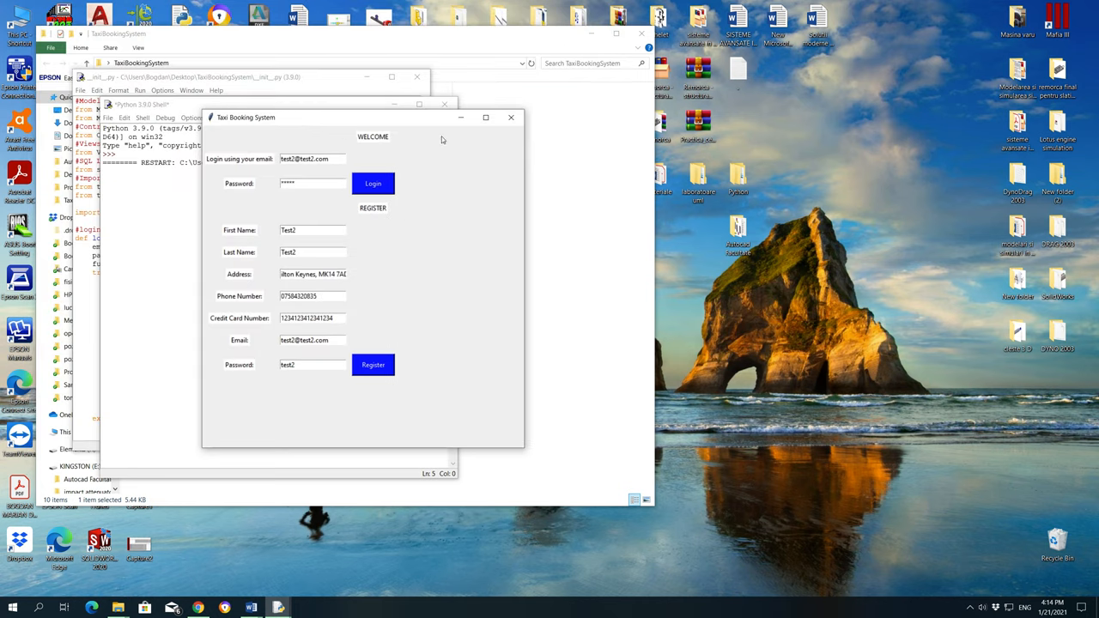
pyautogui.moveTo(512, 118)
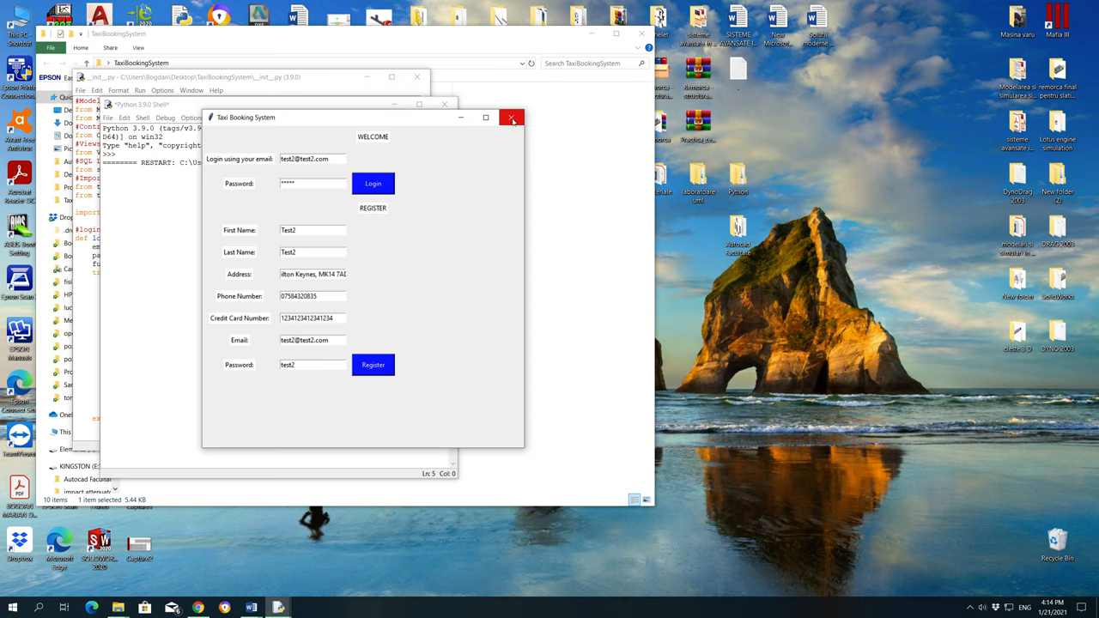
pyautogui.click(512, 117)
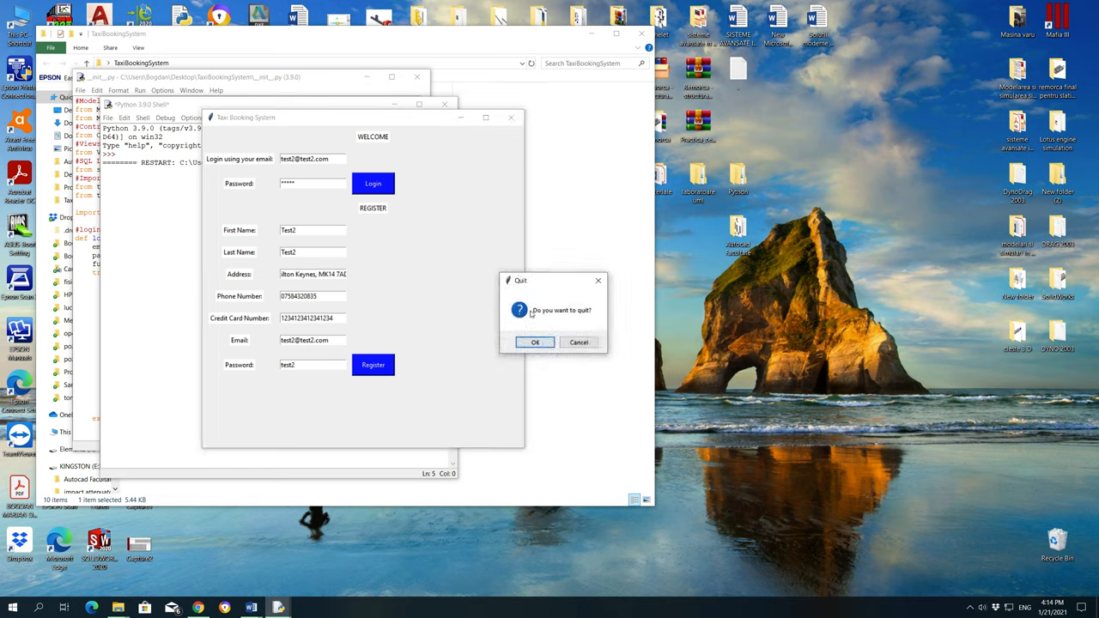
pyautogui.moveTo(550, 332)
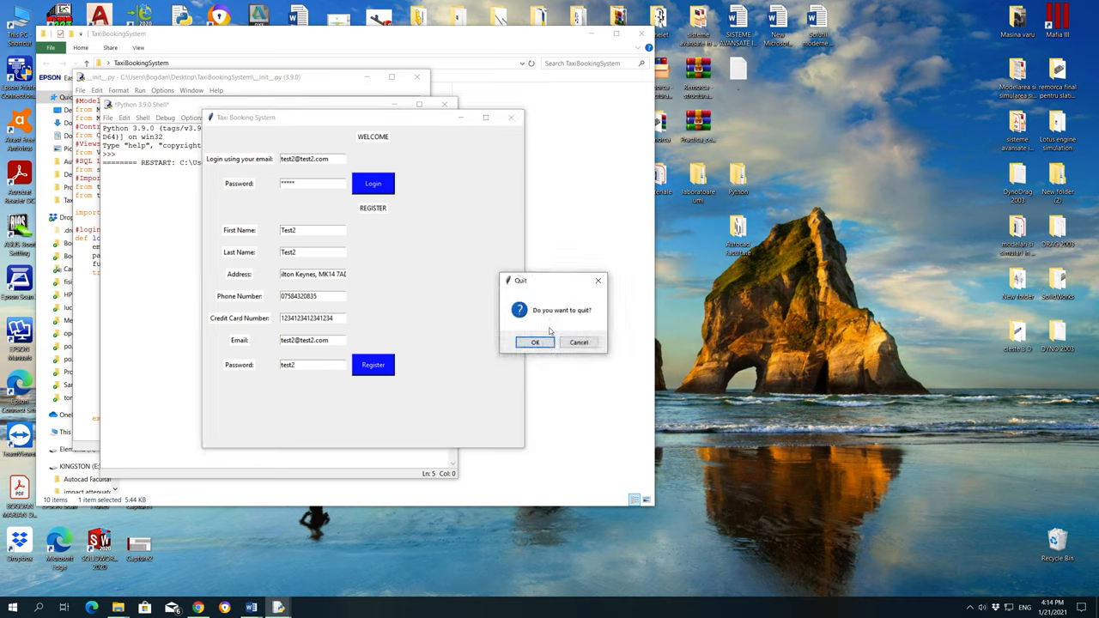
pyautogui.click(534, 342)
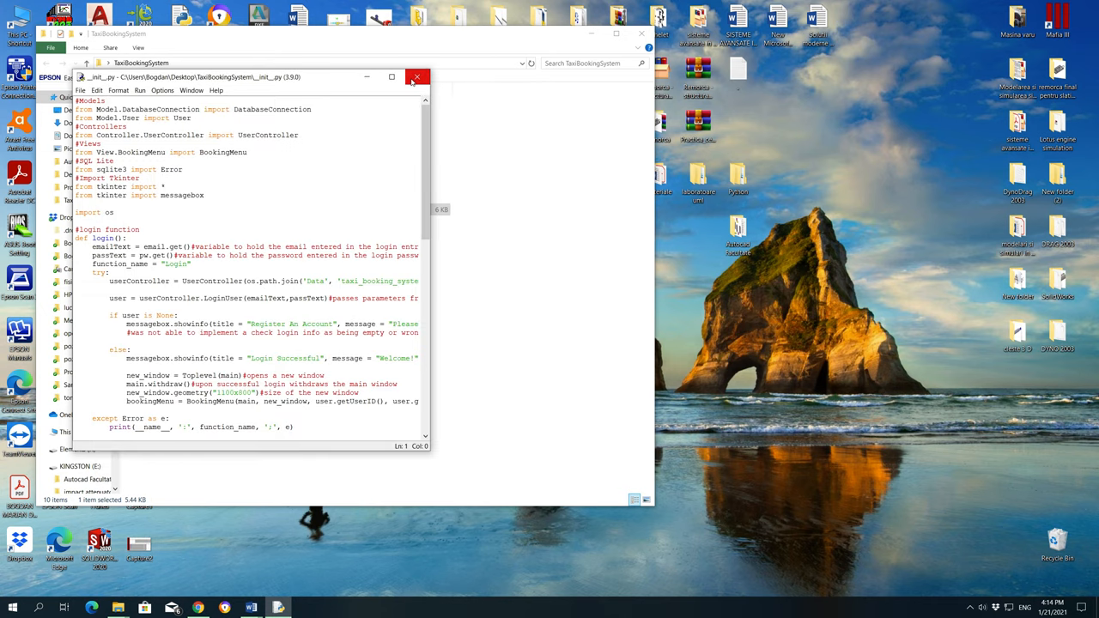
pyautogui.click(417, 77)
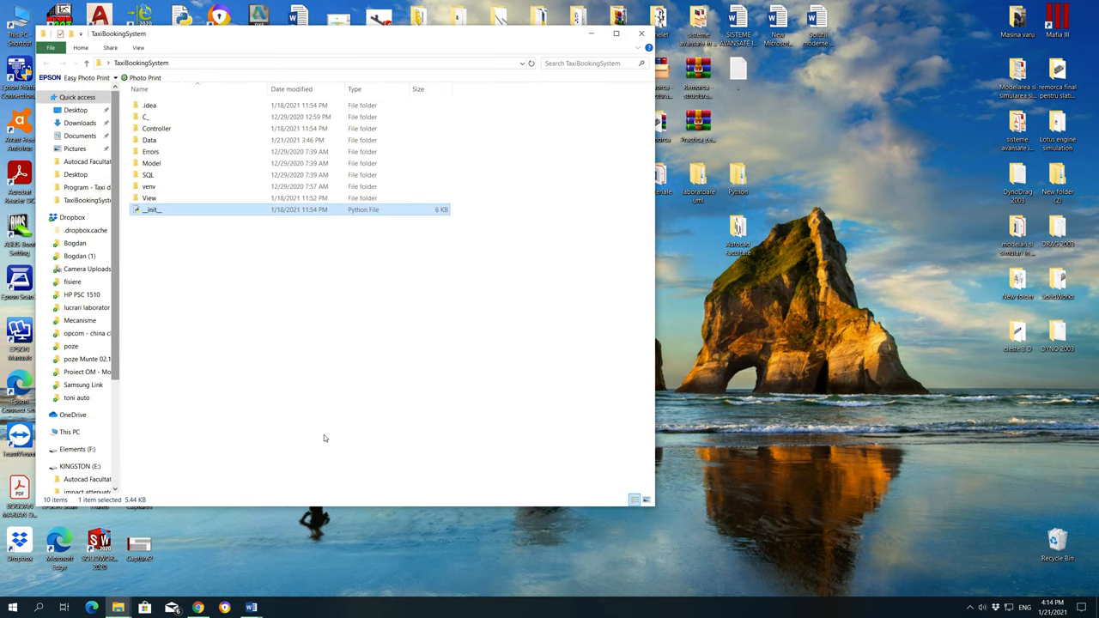